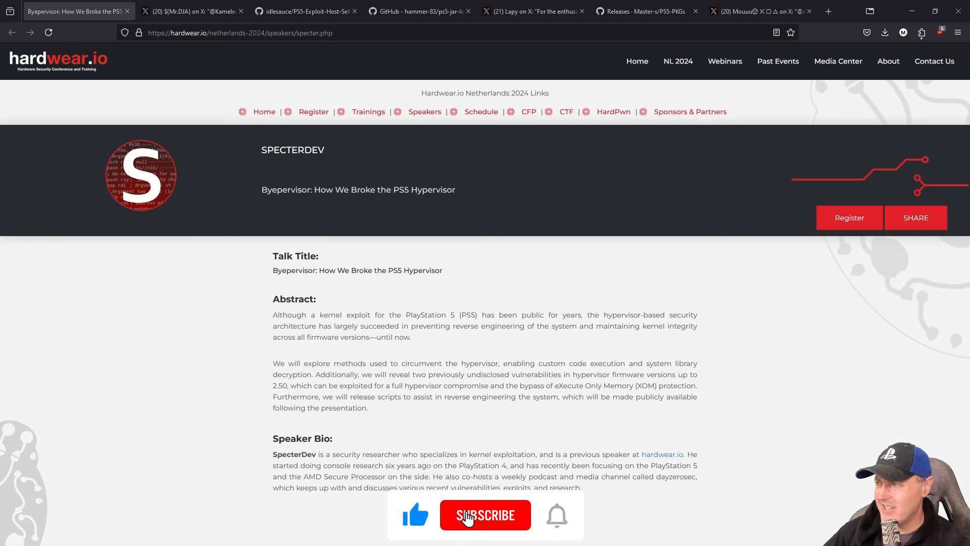
# Read the Hardwear.io talk abstract about the two undisclosed hypervisor vulnerabilities up to firmware 2.50.
pyautogui.click(485, 514)
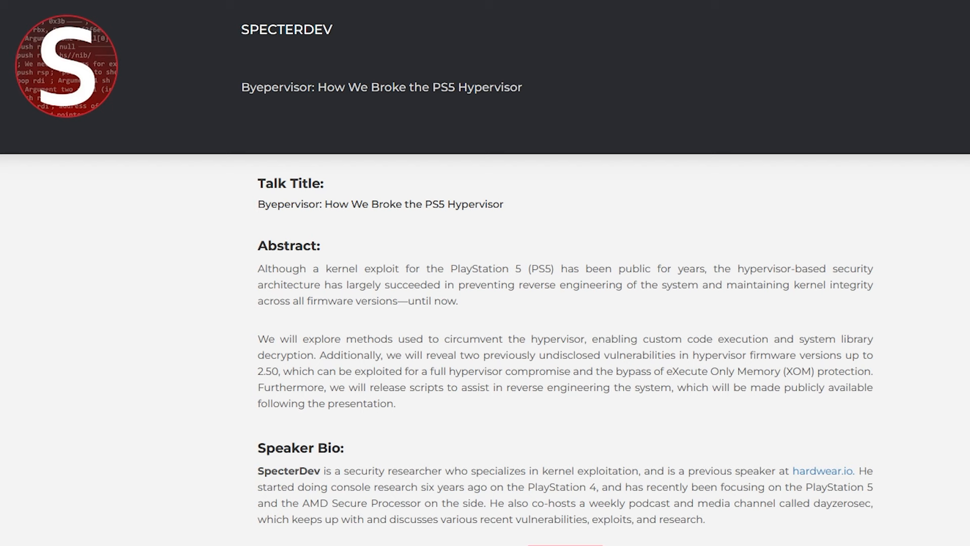
pyautogui.moveTo(287, 205)
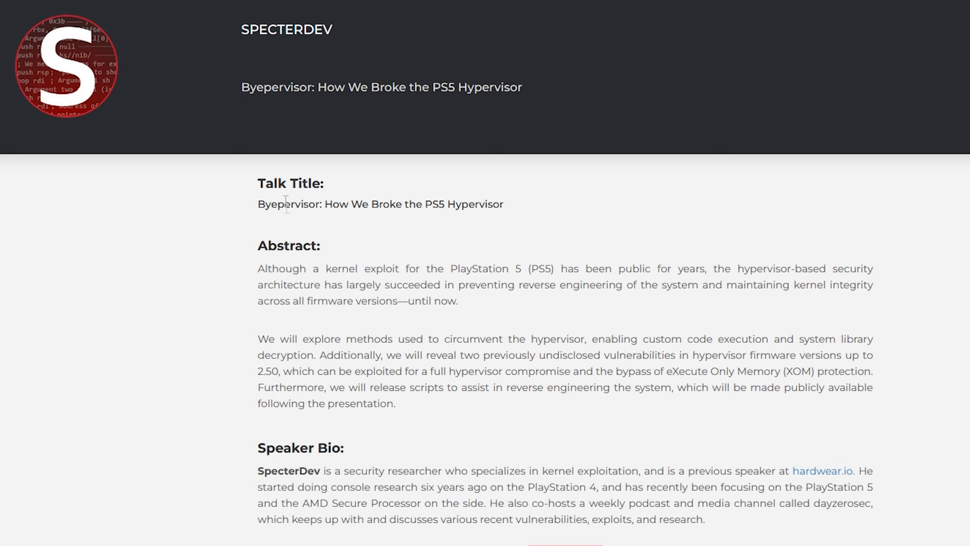
pyautogui.moveTo(403, 211)
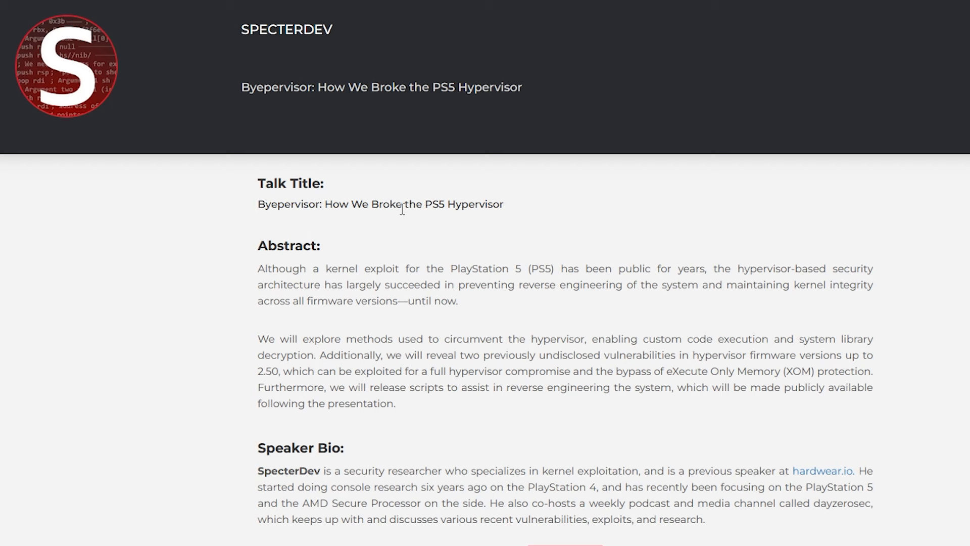
pyautogui.moveTo(510, 214)
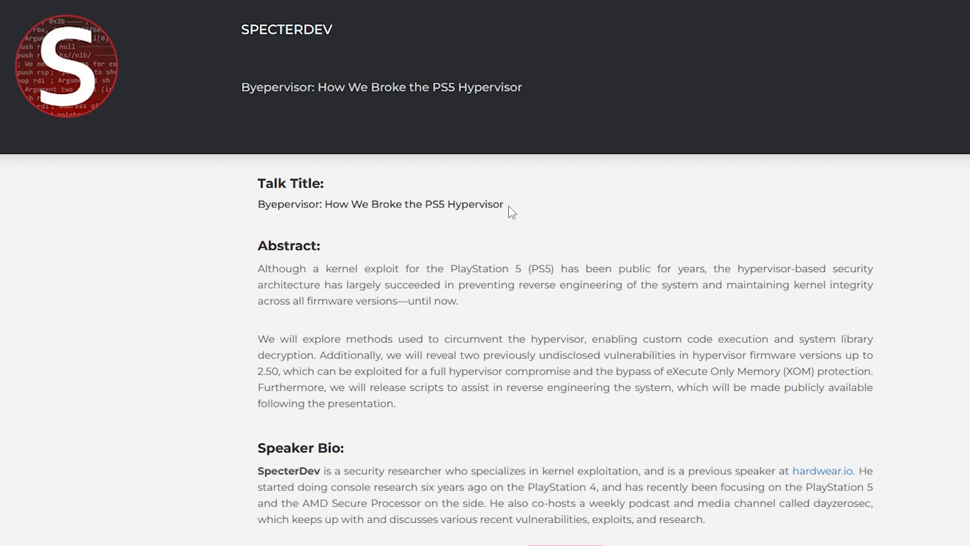
pyautogui.scroll(-3)
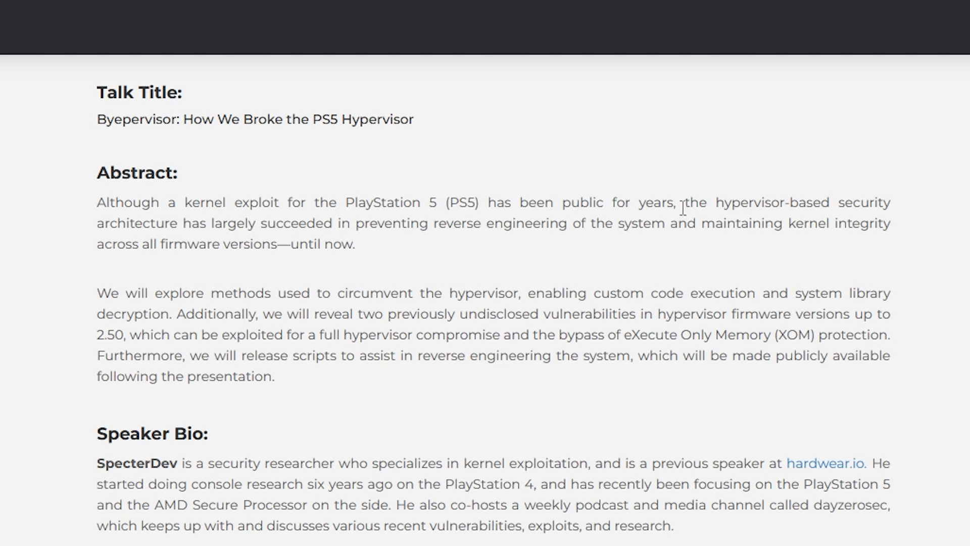
pyautogui.moveTo(871, 195)
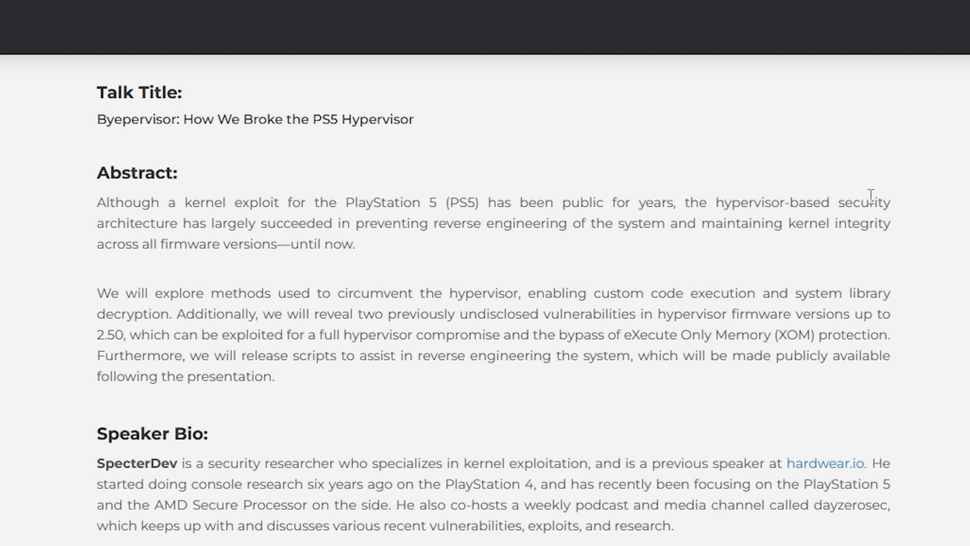
pyautogui.moveTo(211, 251)
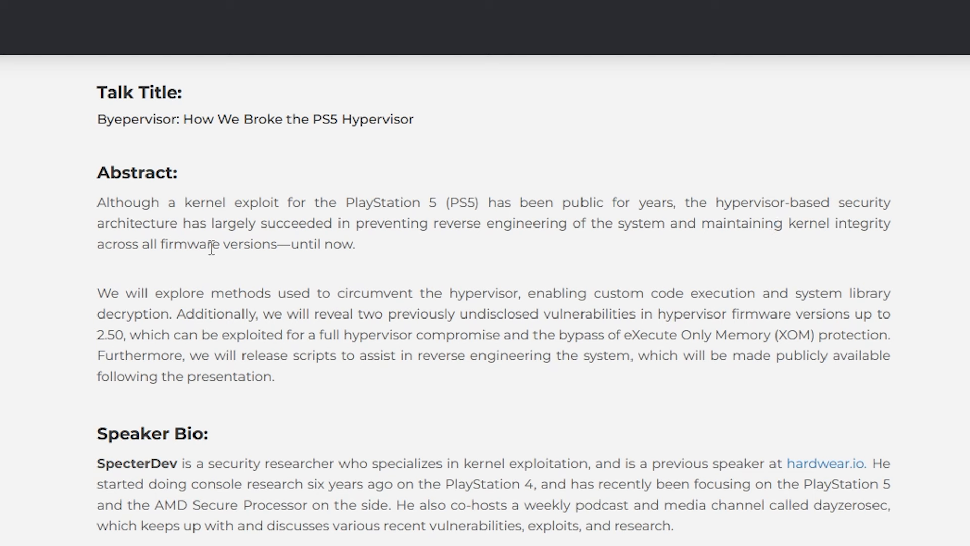
pyautogui.moveTo(188, 293)
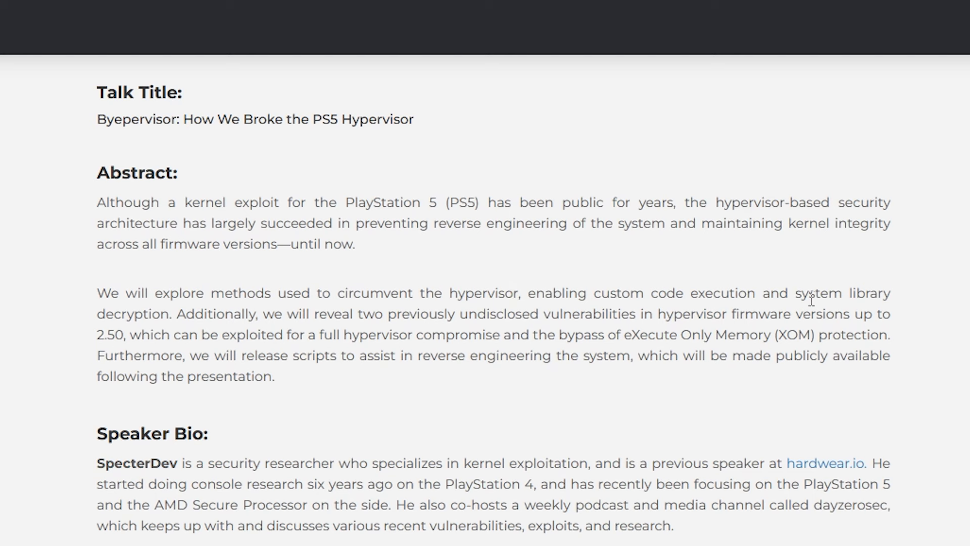
pyautogui.moveTo(769, 316)
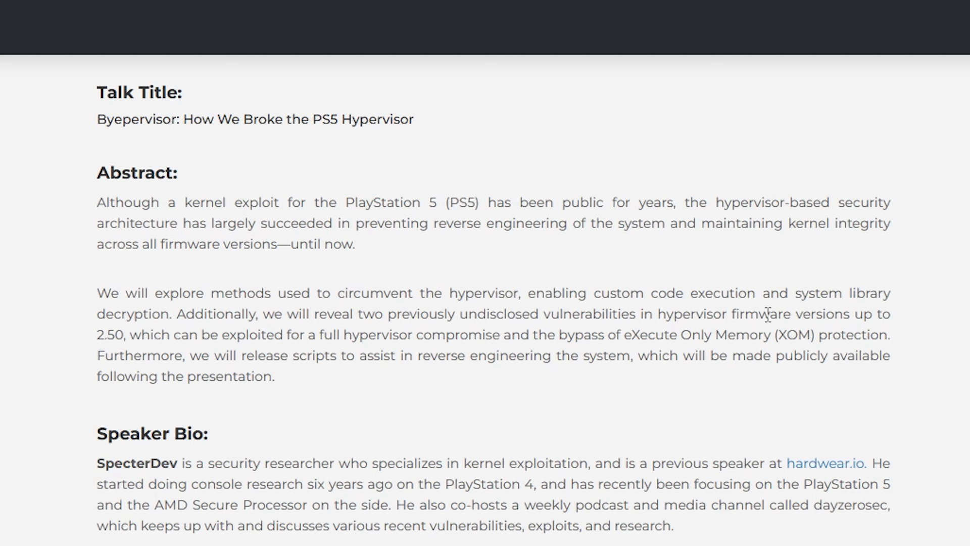
pyautogui.moveTo(879, 318)
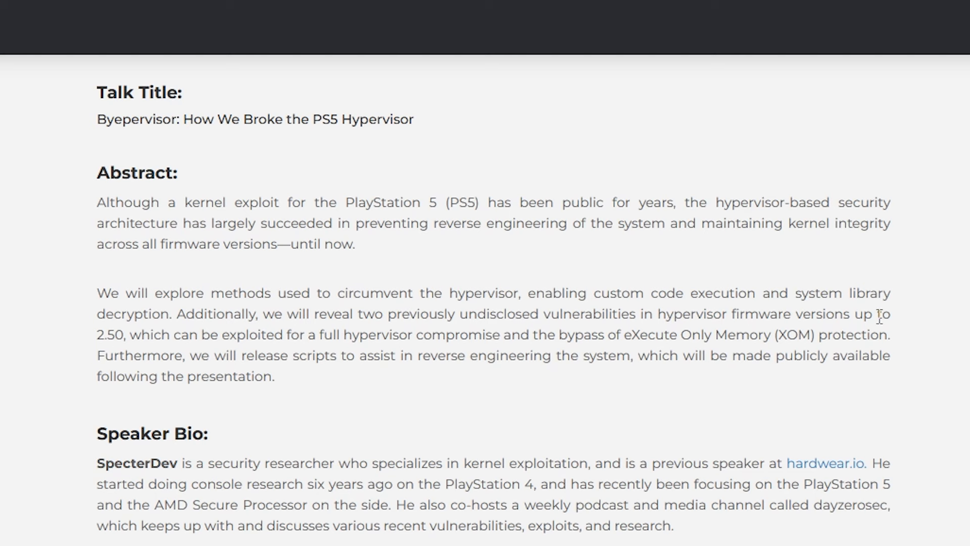
pyautogui.moveTo(356, 336)
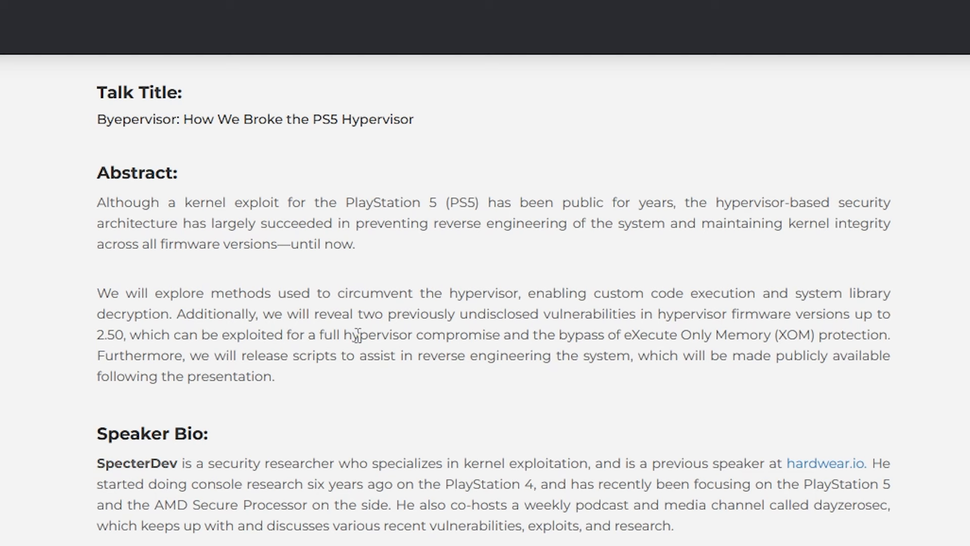
pyautogui.moveTo(691, 335)
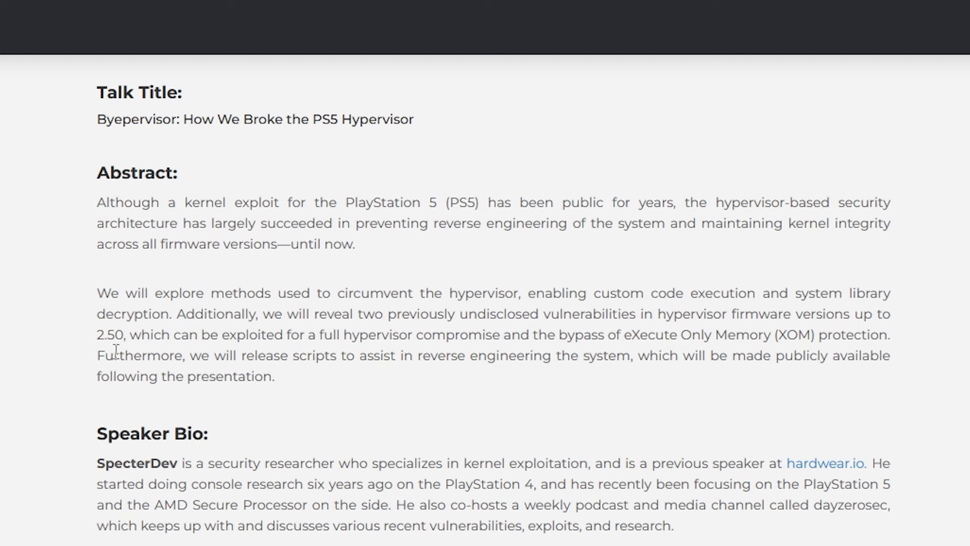
pyautogui.moveTo(334, 364)
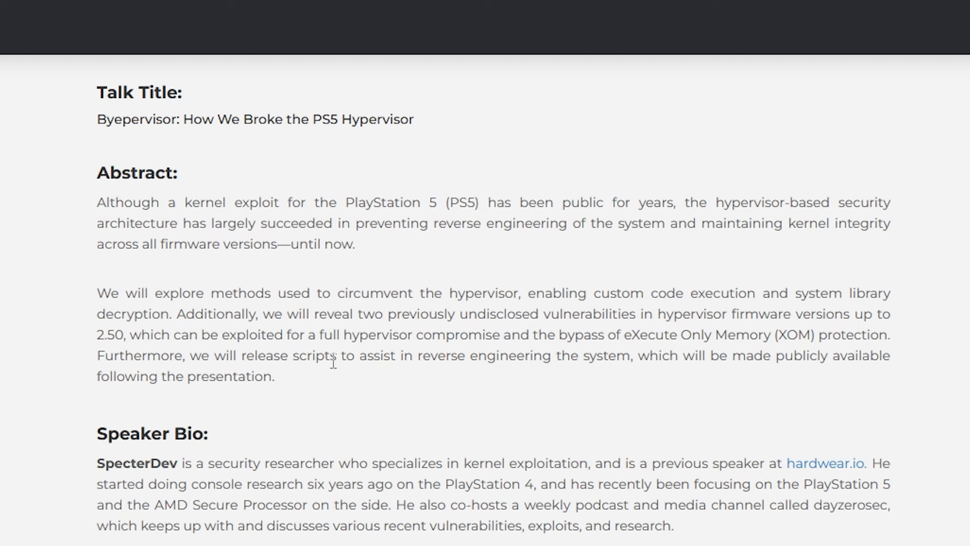
pyautogui.moveTo(821, 366)
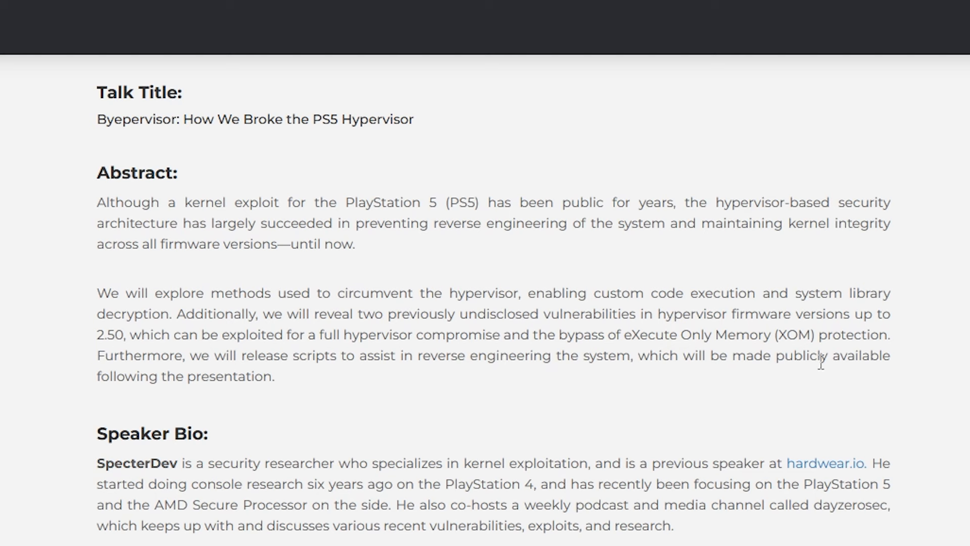
pyautogui.moveTo(265, 386)
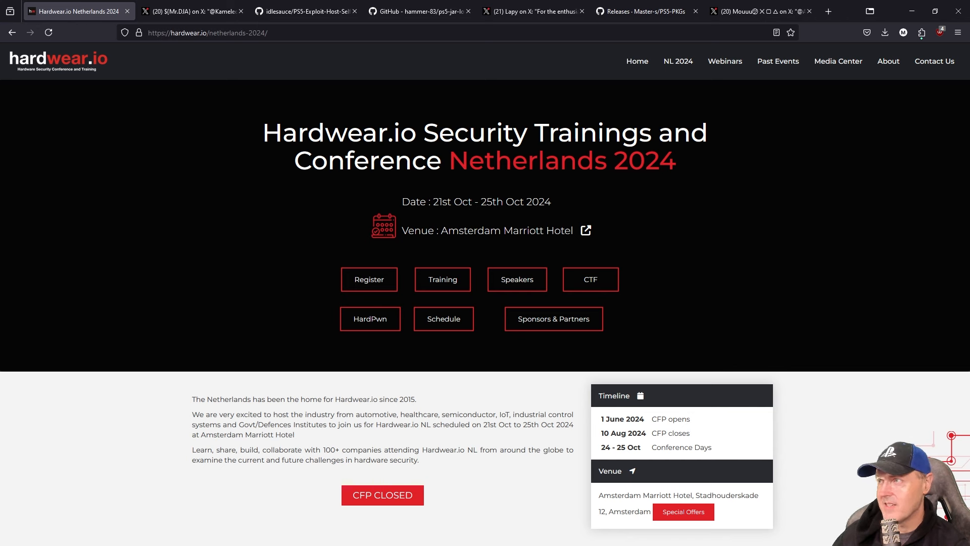
pyautogui.moveTo(301, 269)
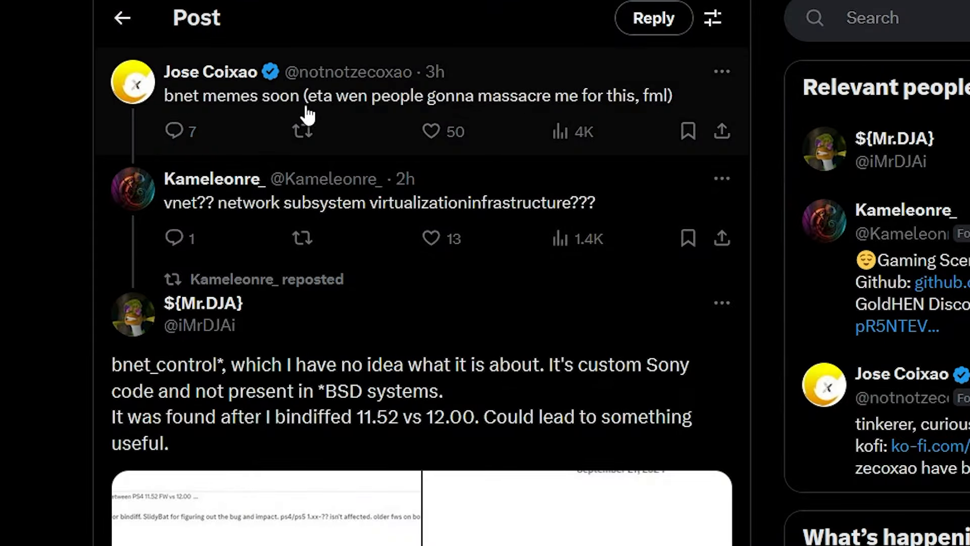
pyautogui.scroll(-3)
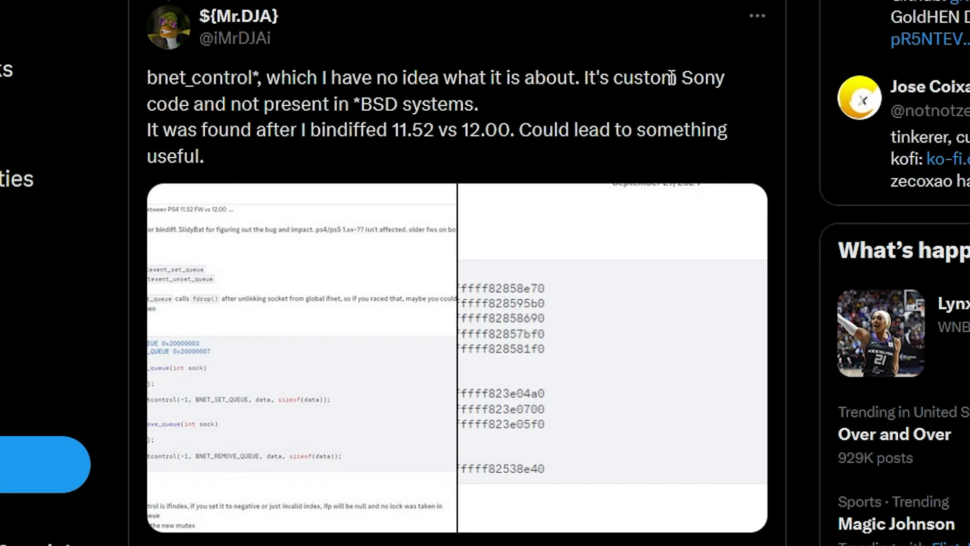
pyautogui.moveTo(332, 100)
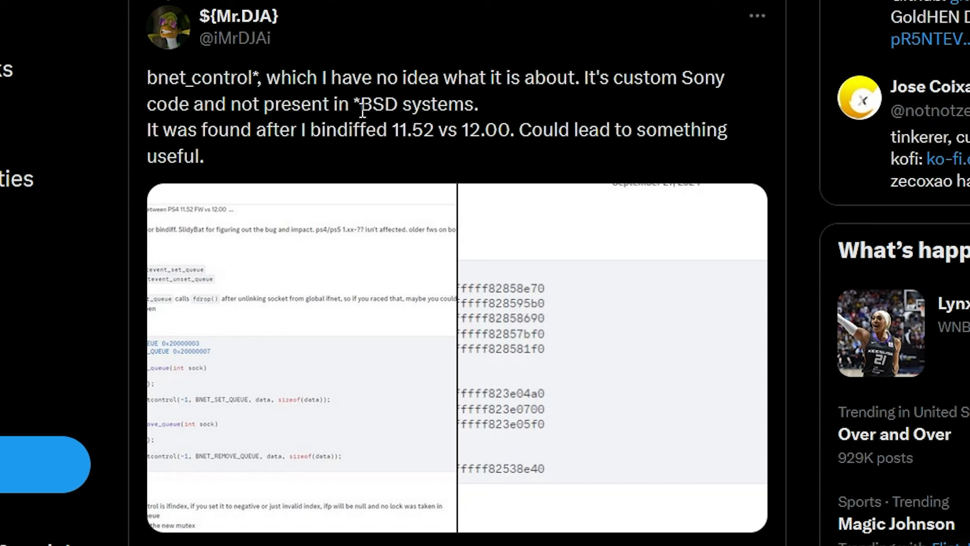
pyautogui.moveTo(292, 130)
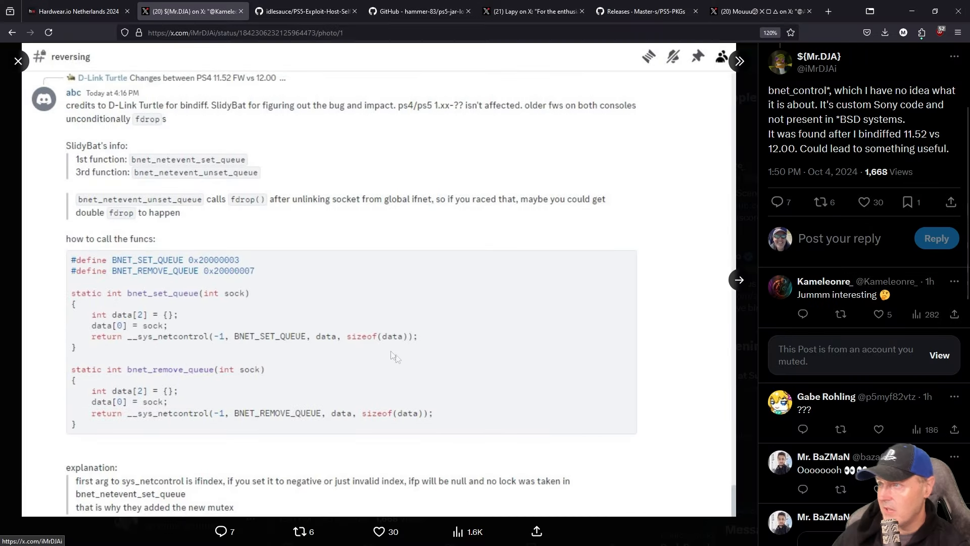
pyautogui.moveTo(390, 354)
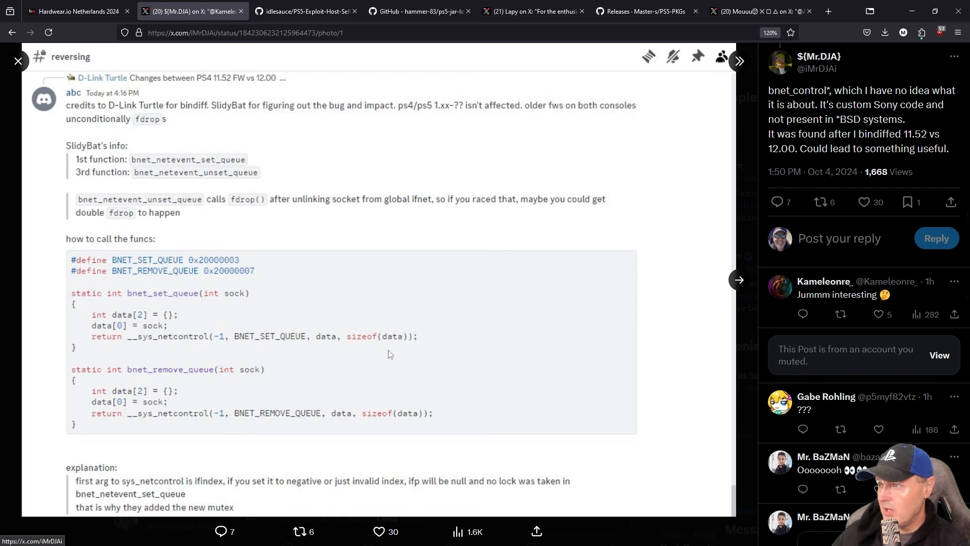
pyautogui.moveTo(166, 193)
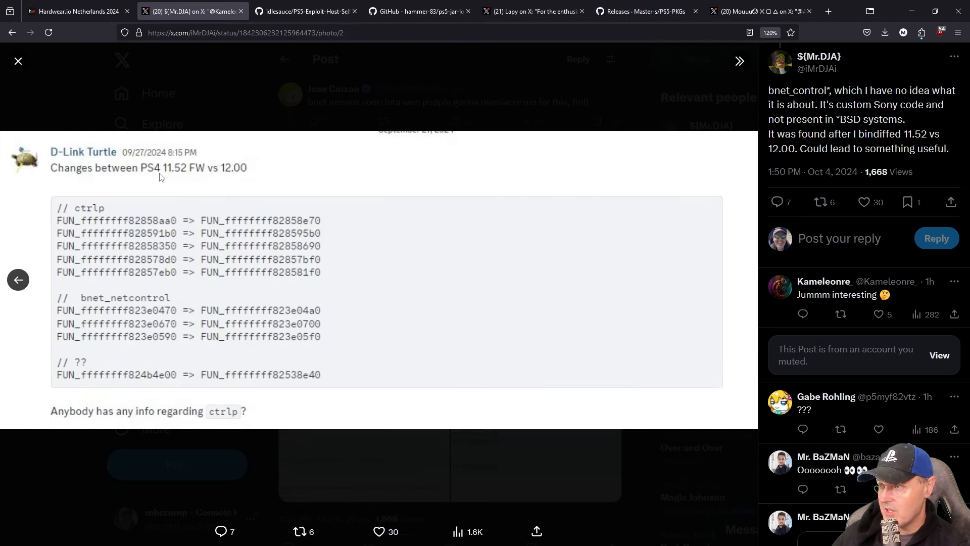
pyautogui.moveTo(242, 179)
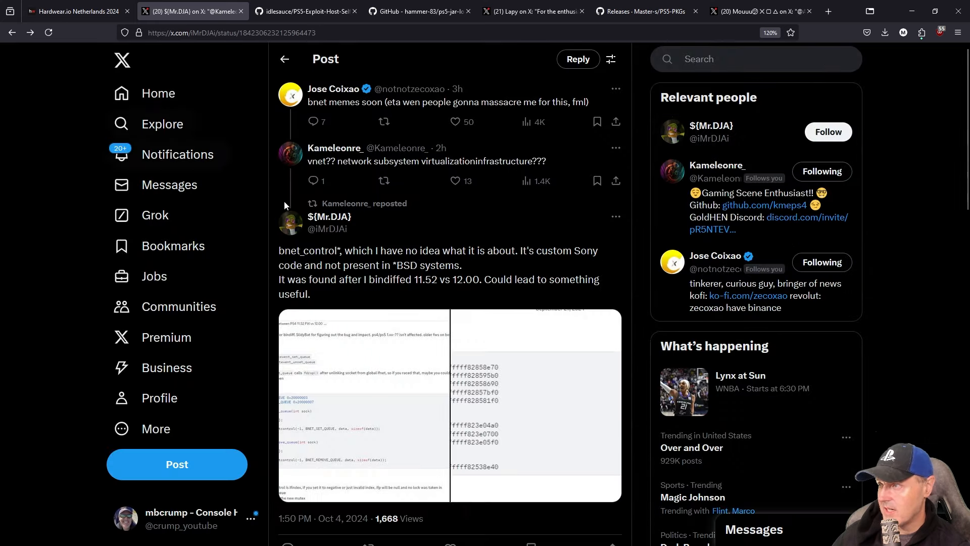
pyautogui.scroll(-3)
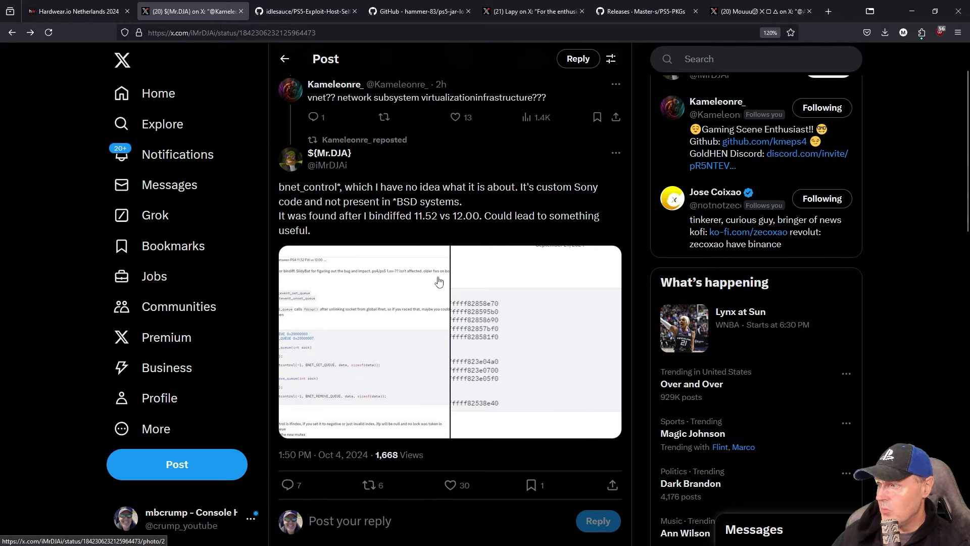
pyautogui.moveTo(475, 275)
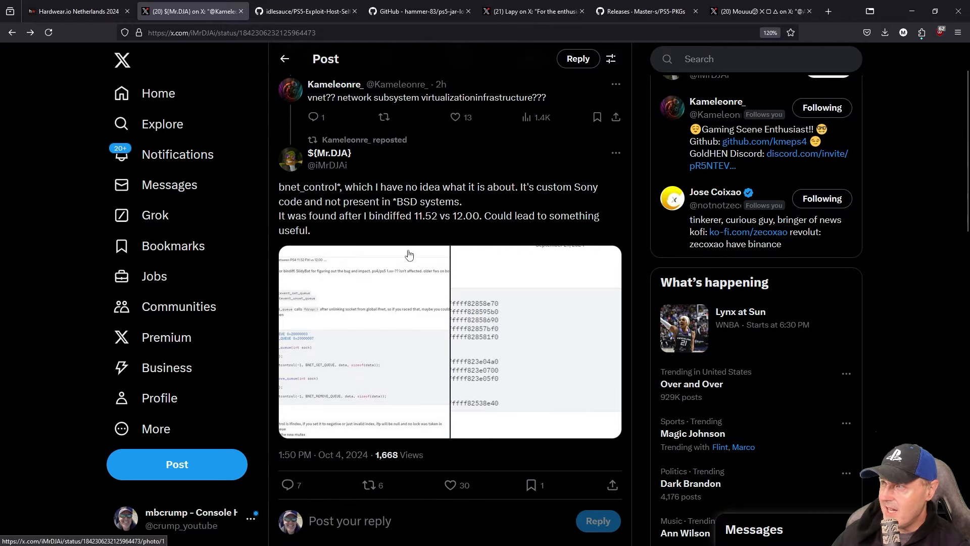
pyautogui.click(307, 11)
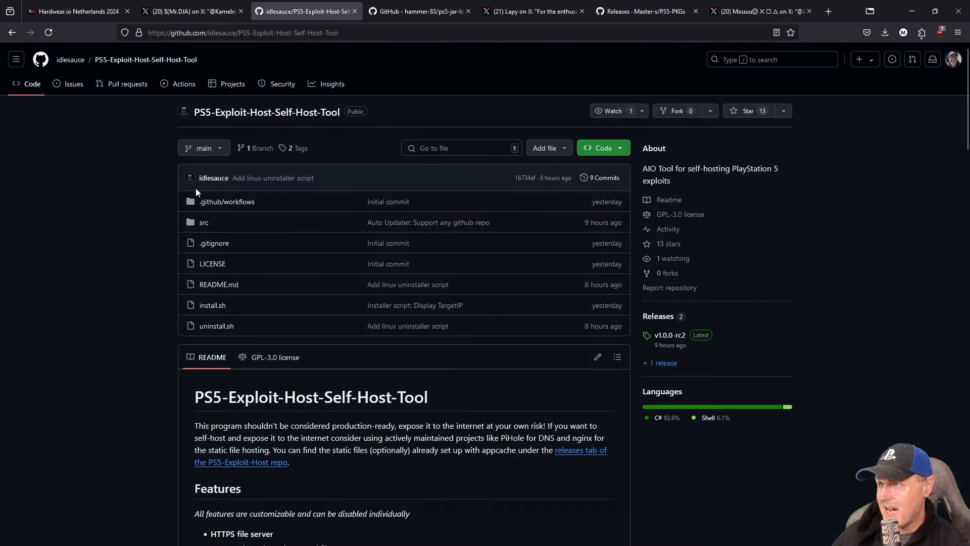
pyautogui.moveTo(71, 172)
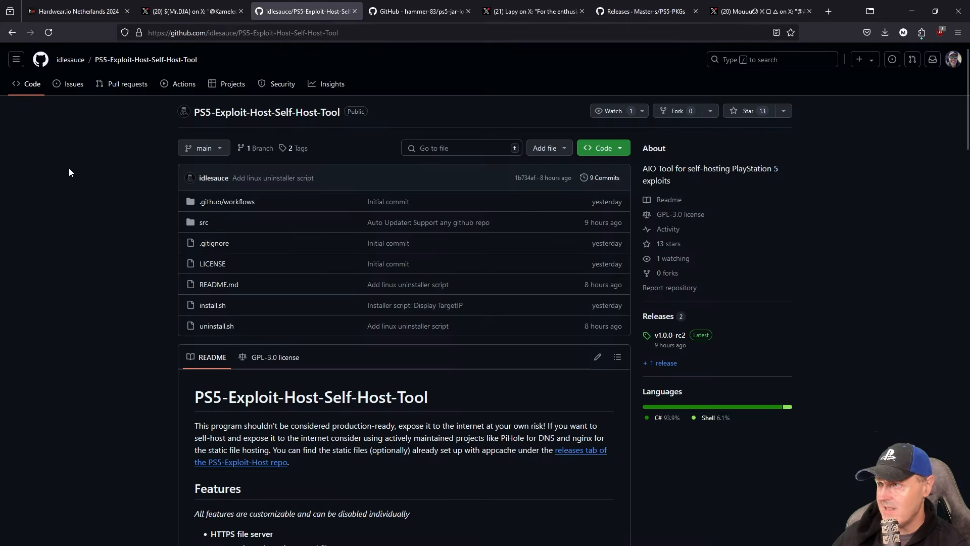
pyautogui.moveTo(93, 305)
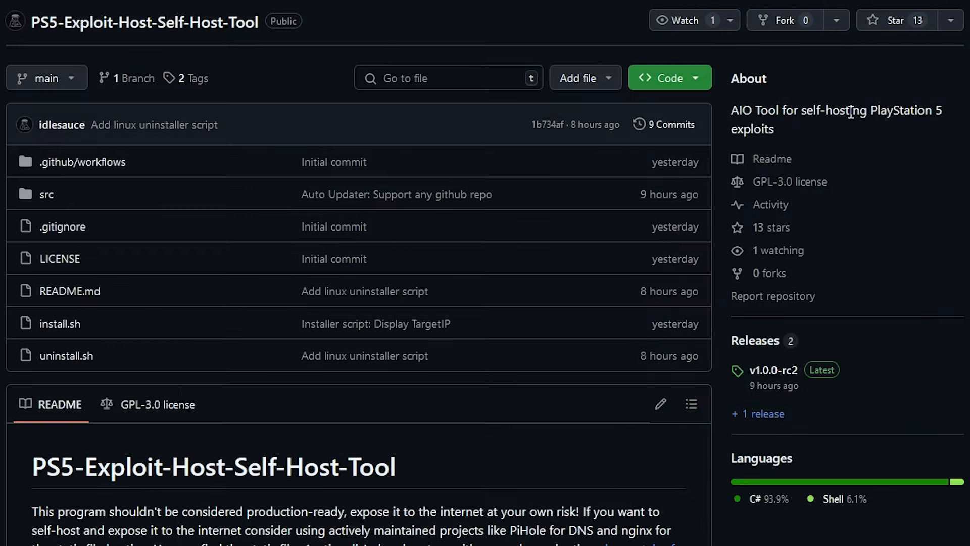
pyautogui.moveTo(918, 113)
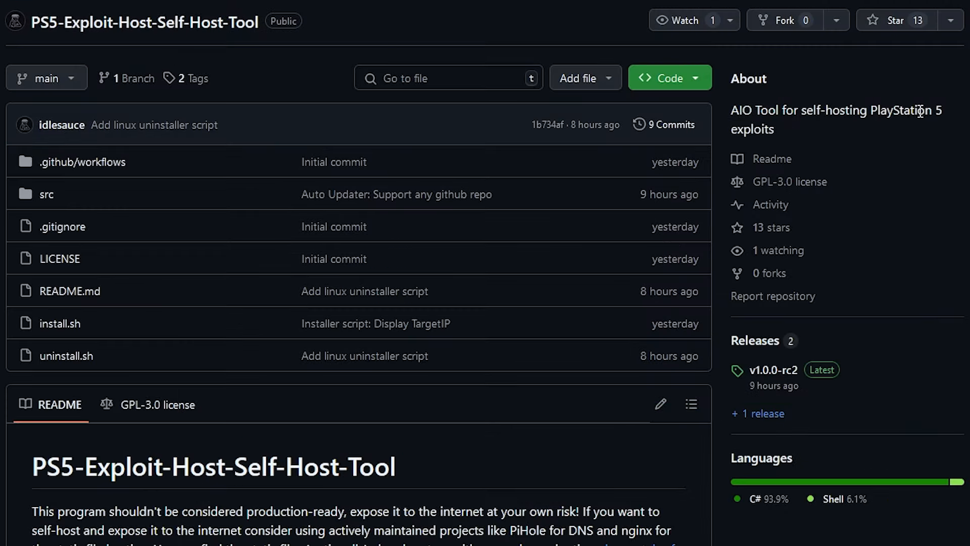
pyautogui.moveTo(465, 437)
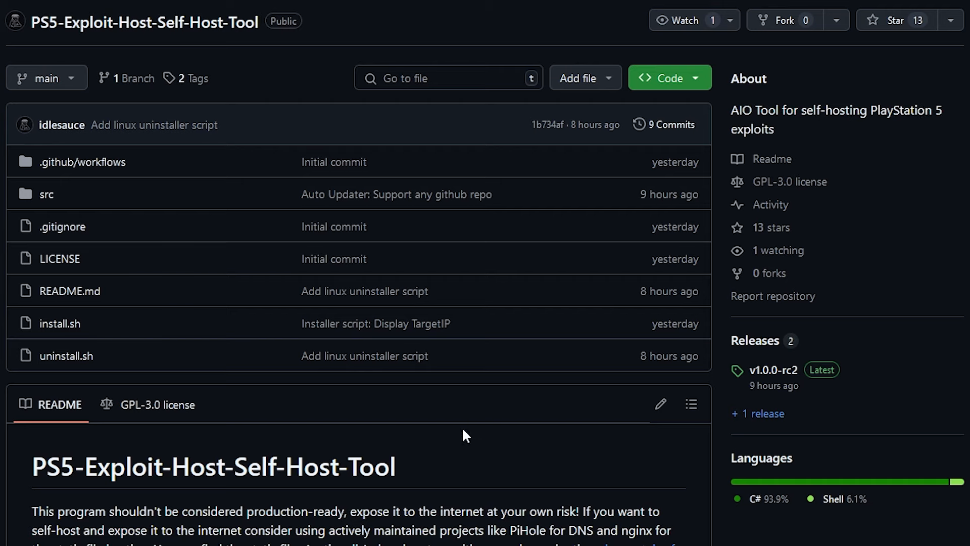
pyautogui.scroll(-3)
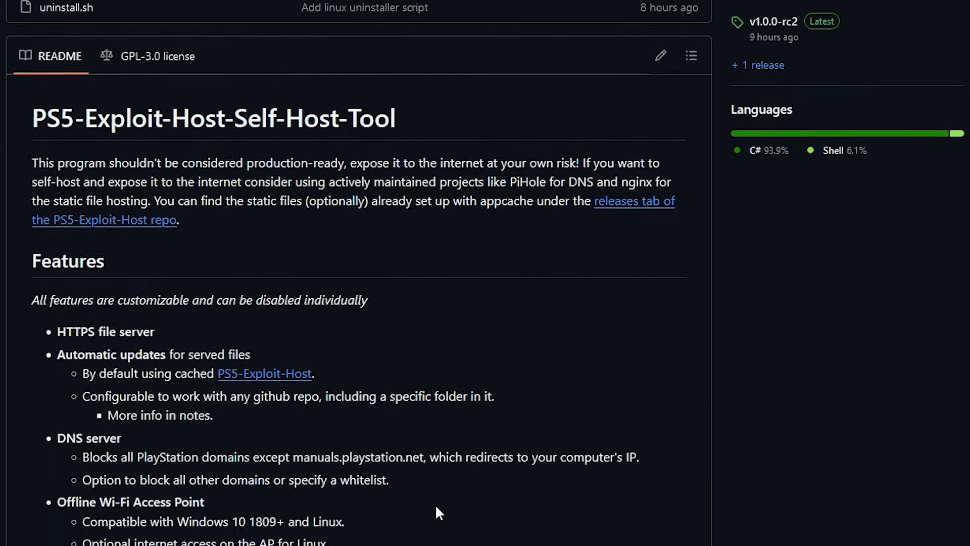
pyautogui.scroll(-3)
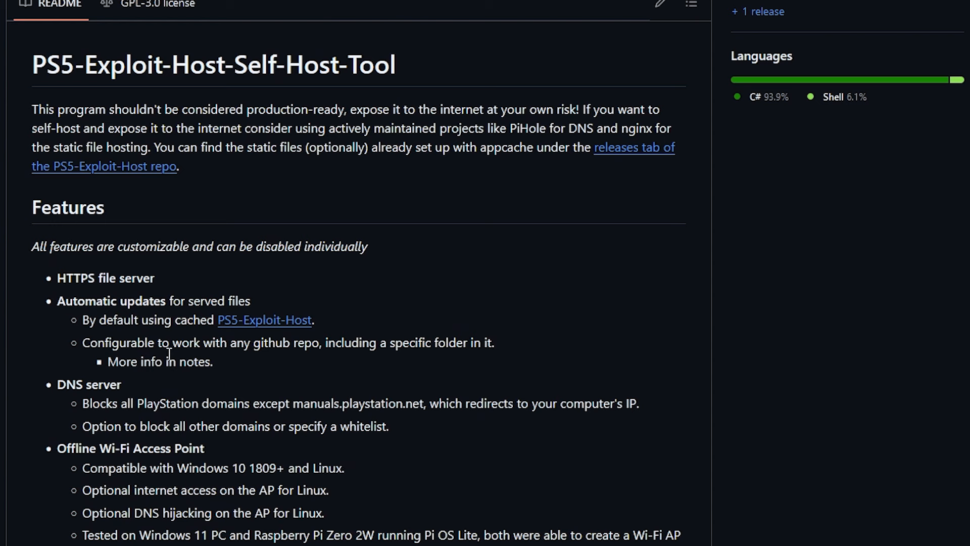
pyautogui.moveTo(144, 279)
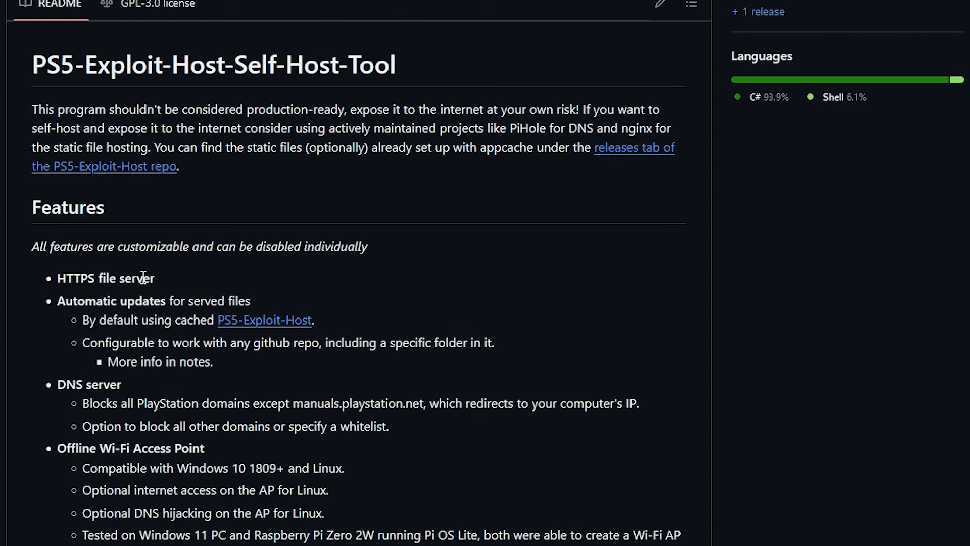
pyautogui.moveTo(89, 307)
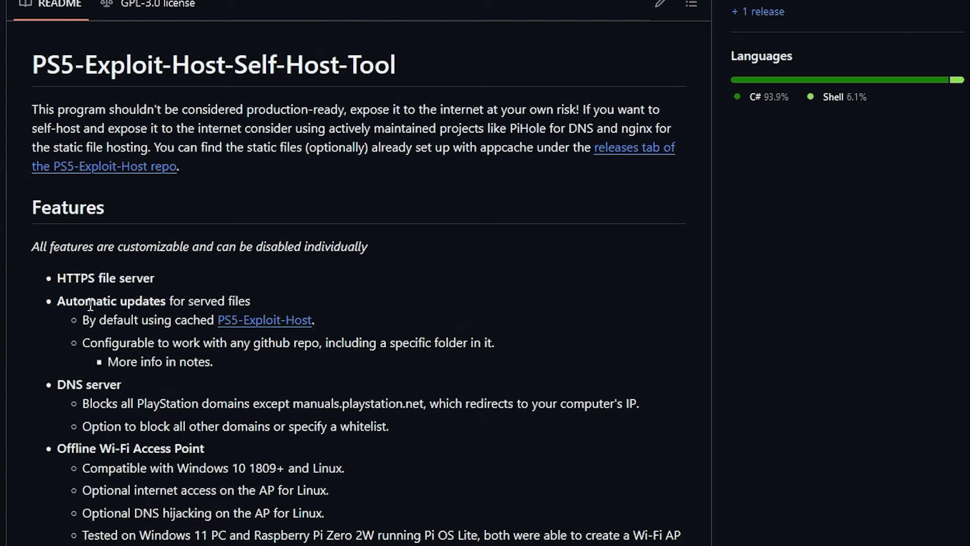
pyautogui.moveTo(243, 300)
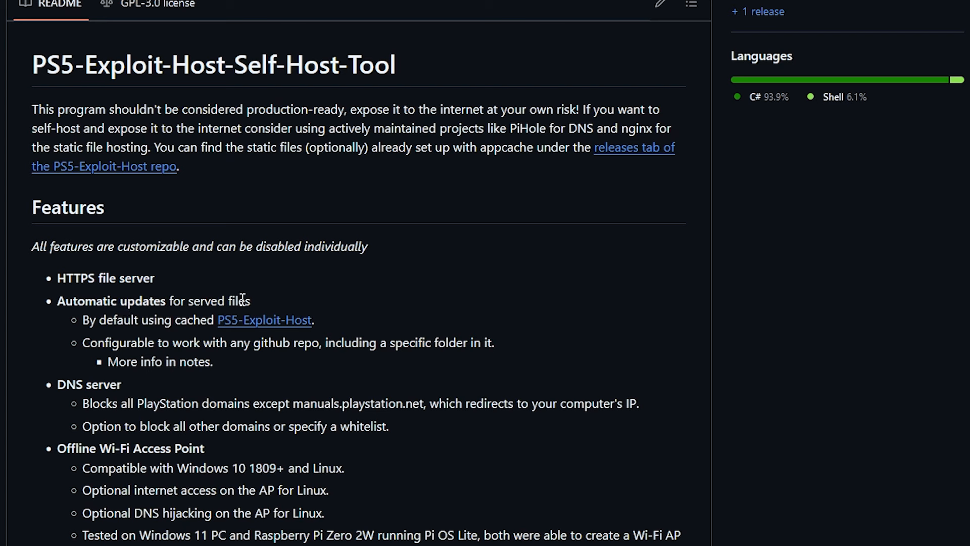
pyautogui.moveTo(77, 382)
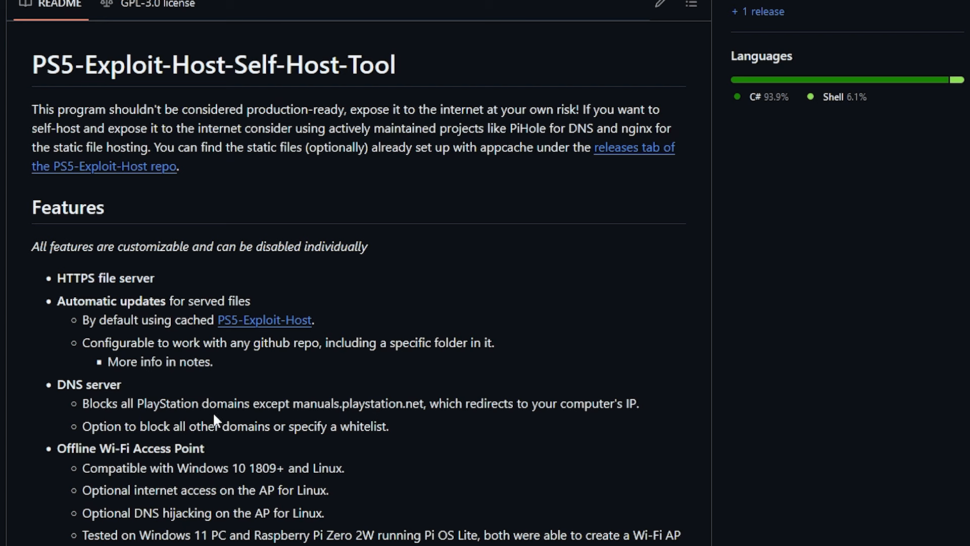
pyautogui.moveTo(203, 407)
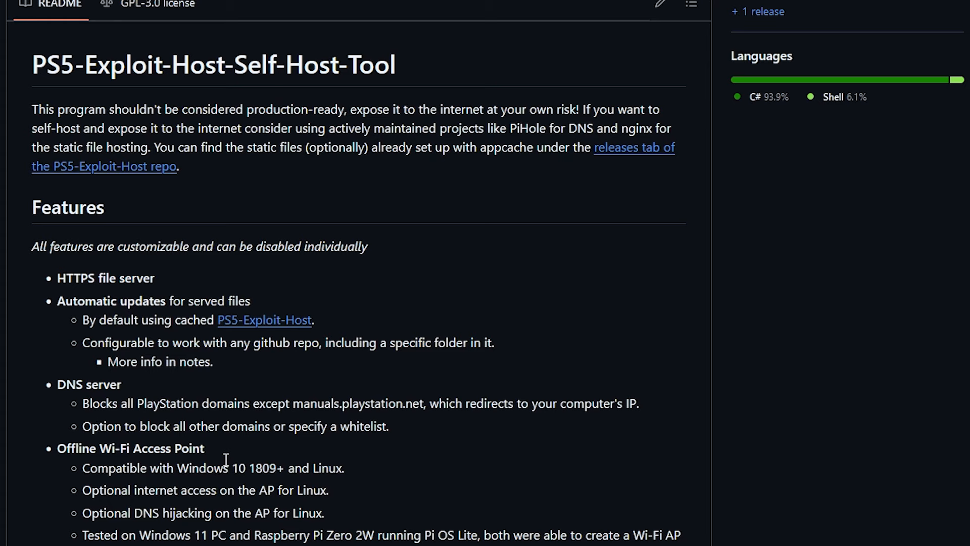
pyautogui.scroll(-3)
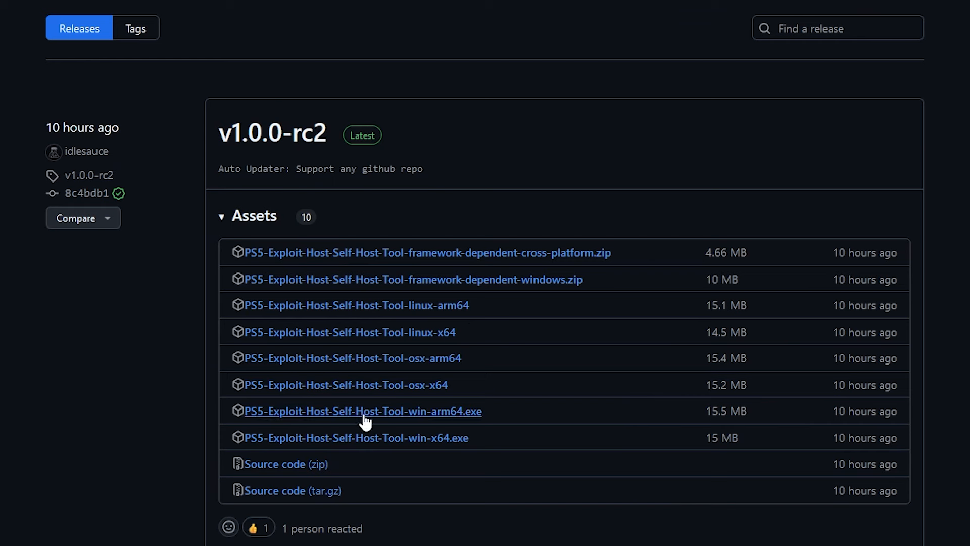
pyautogui.moveTo(357, 372)
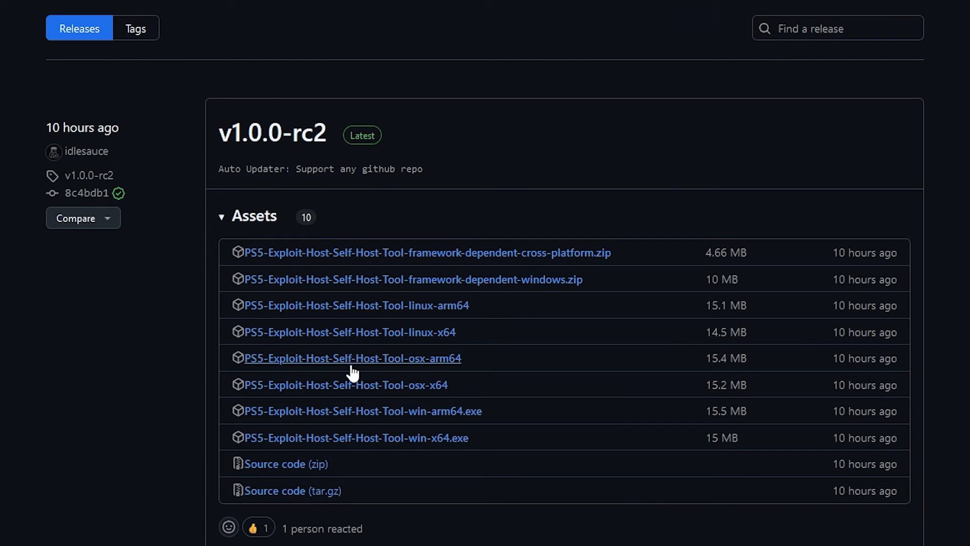
pyautogui.moveTo(334, 445)
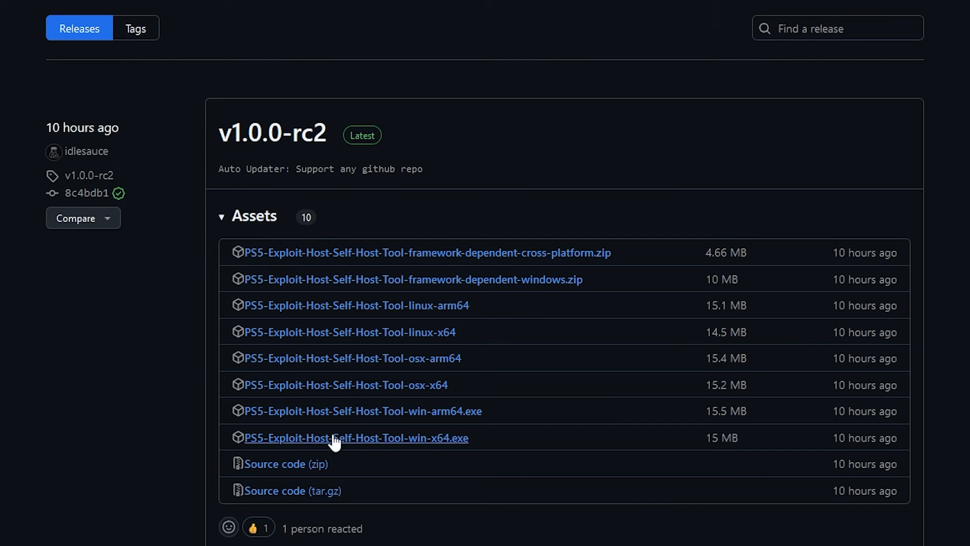
pyautogui.moveTo(334, 440)
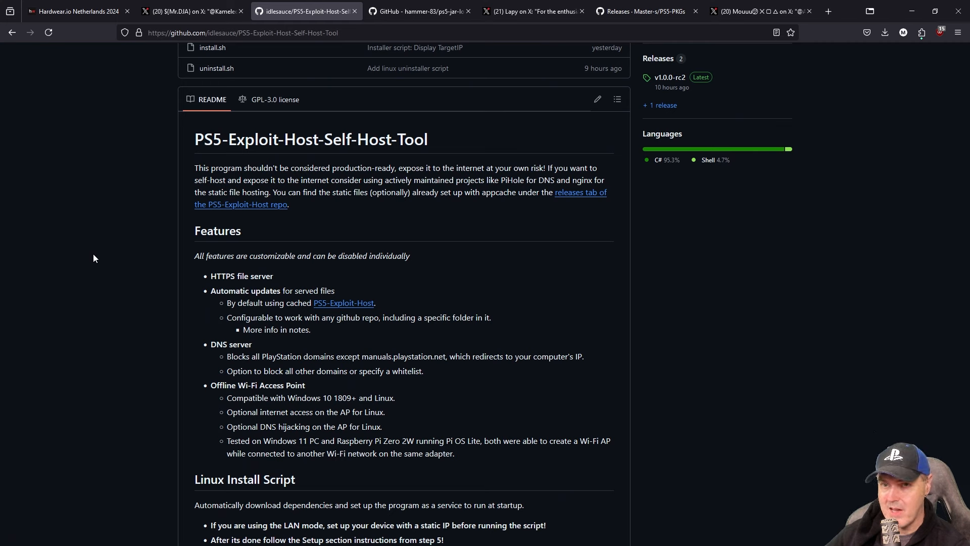
pyautogui.moveTo(370, 48)
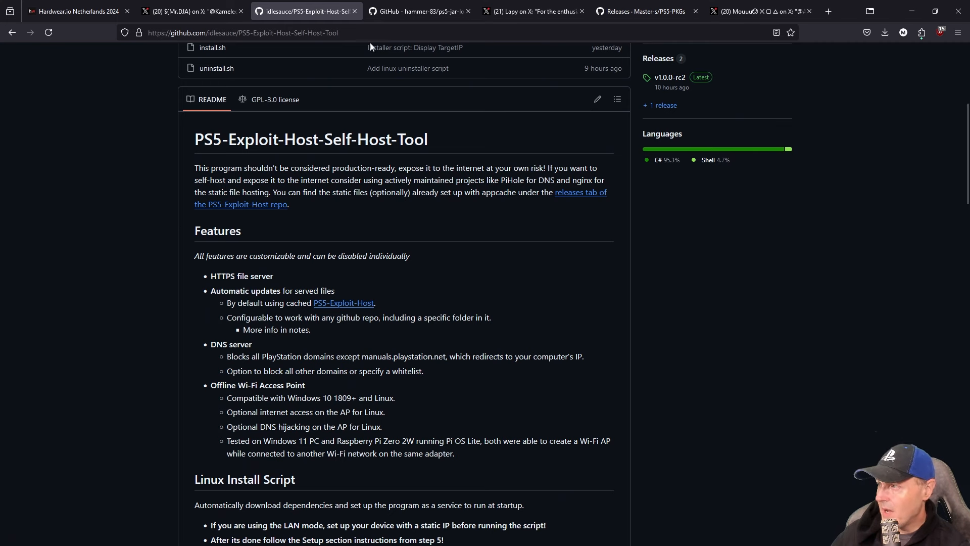
# View the ps5-jar-loader README, then its commit history starting with the Oct 2, 2024 refactoring commit.
pyautogui.click(419, 11)
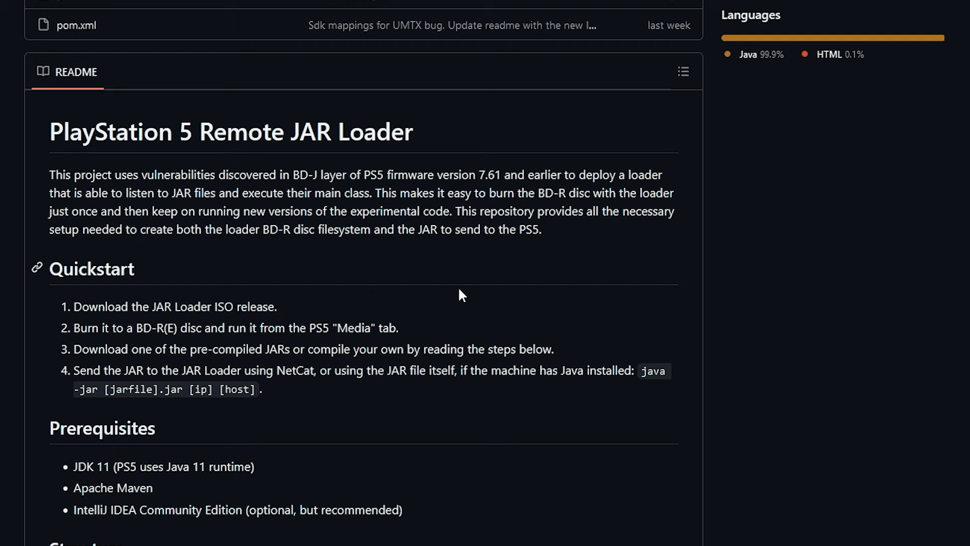
pyautogui.scroll(-3)
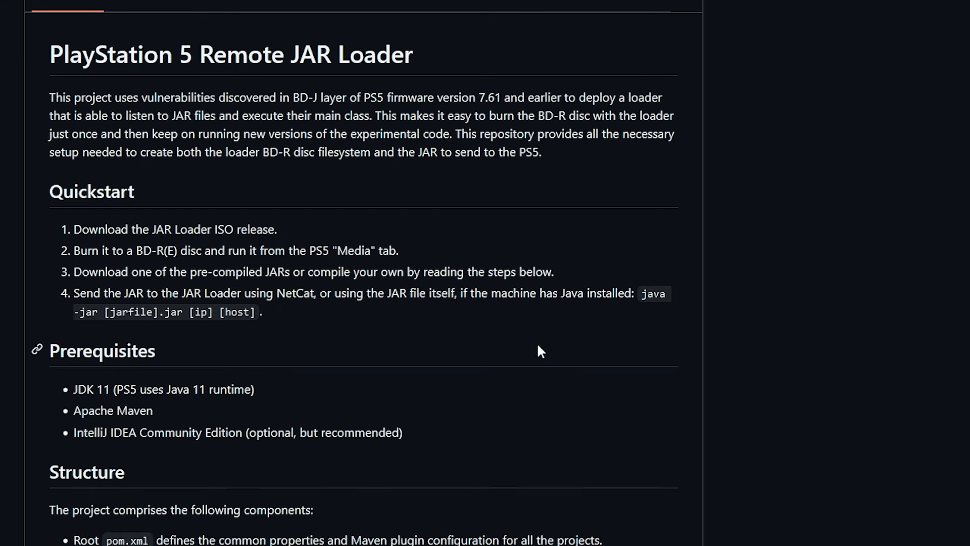
pyautogui.scroll(-3)
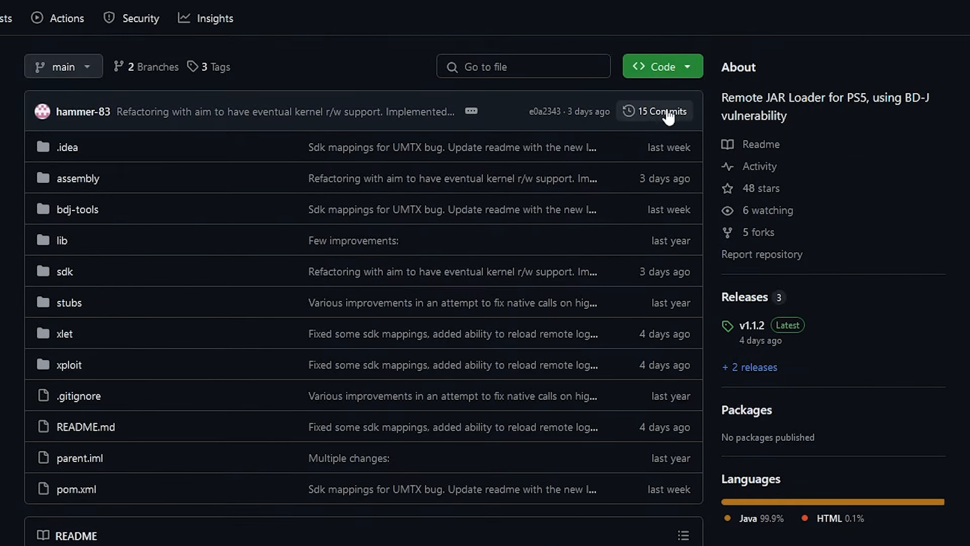
pyautogui.click(662, 111)
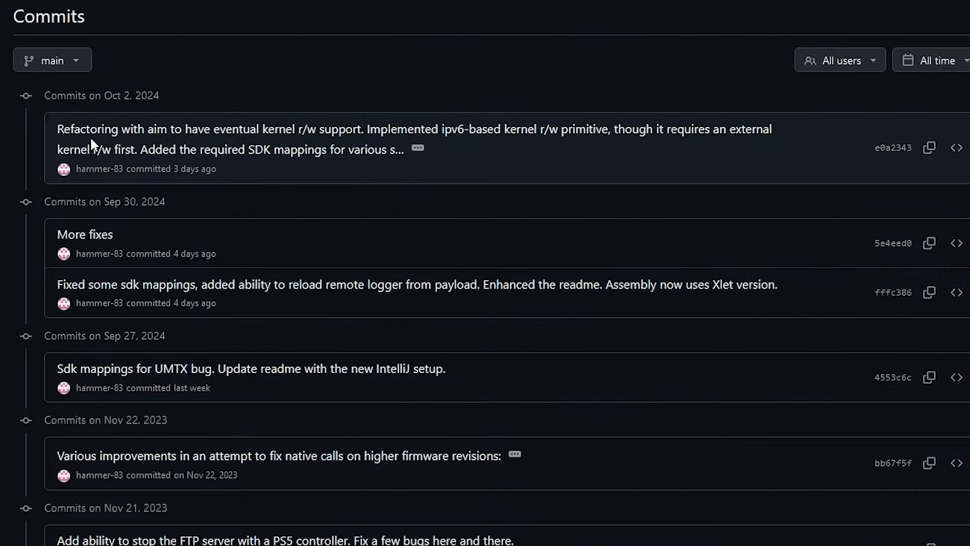
pyautogui.moveTo(208, 144)
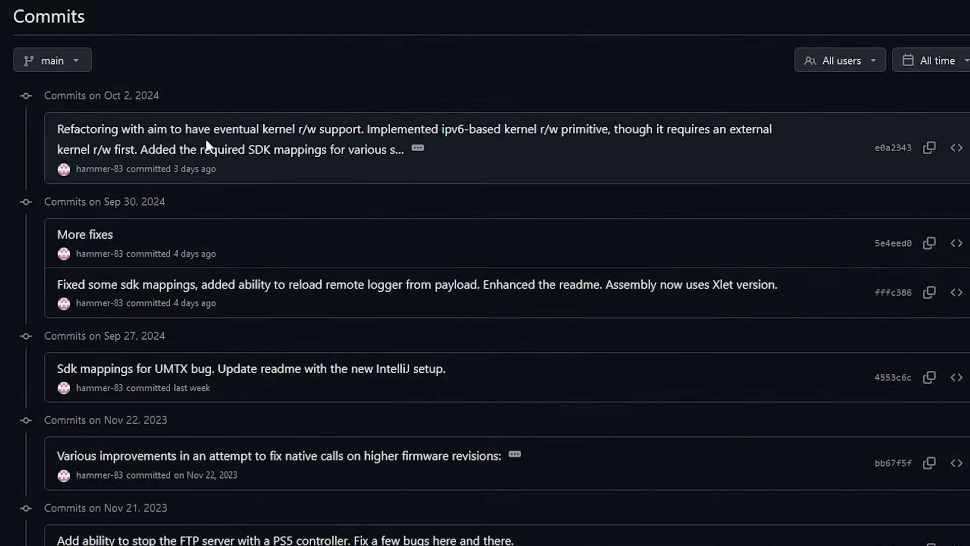
pyautogui.moveTo(309, 142)
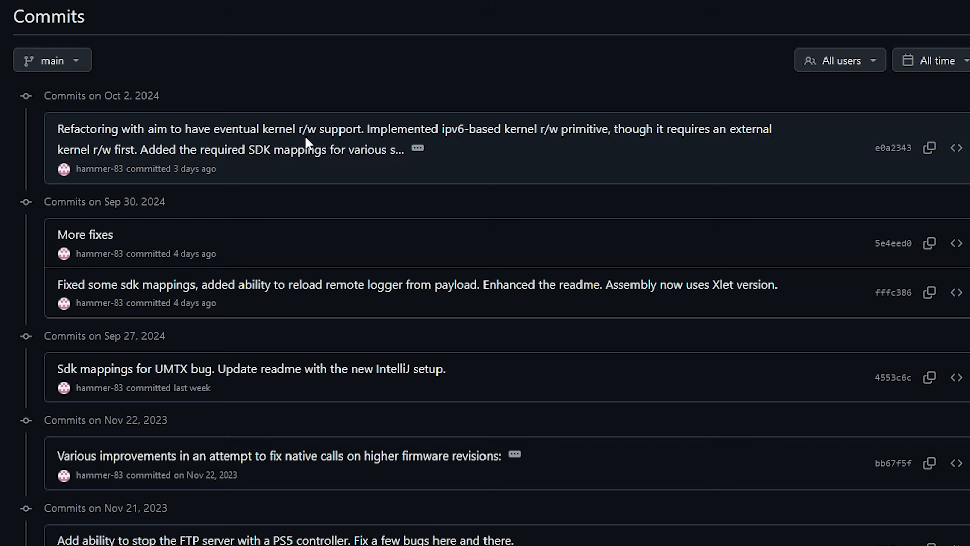
pyautogui.moveTo(374, 192)
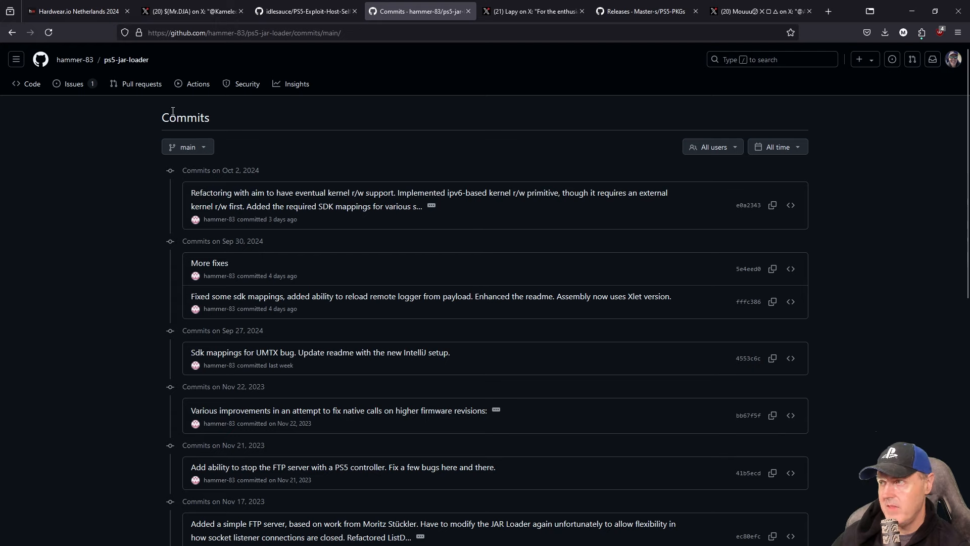
# Return to the ps5-jar-loader main page and read further down its README.
pyautogui.click(26, 83)
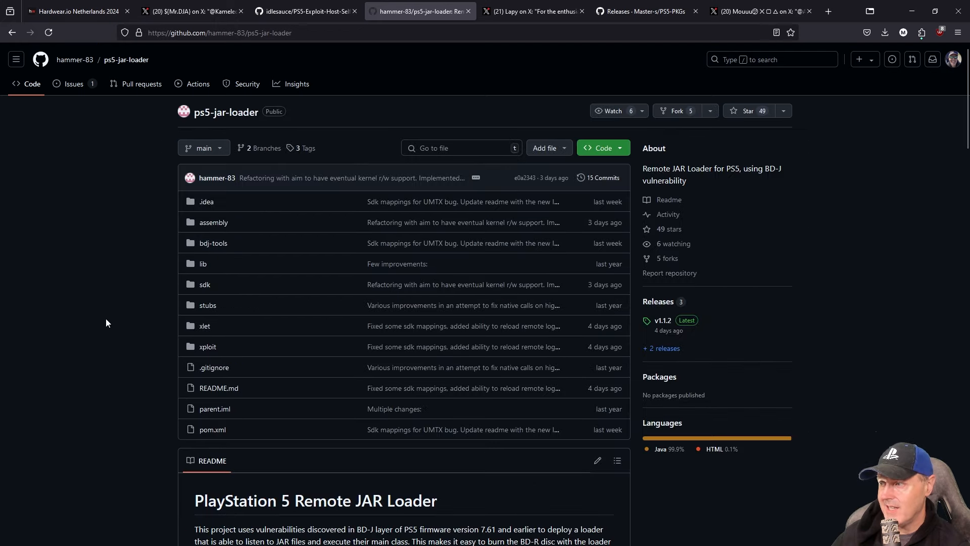
pyautogui.scroll(-3)
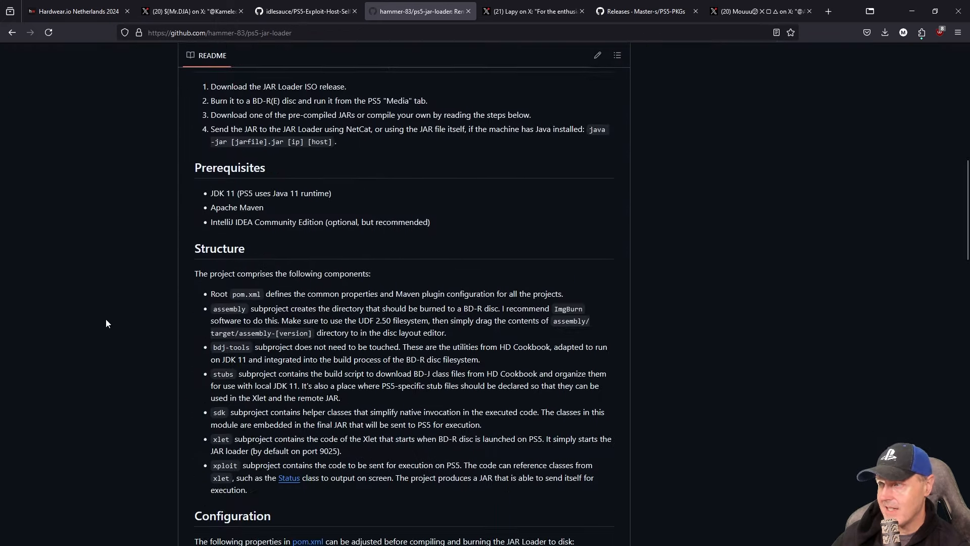
pyautogui.scroll(-3)
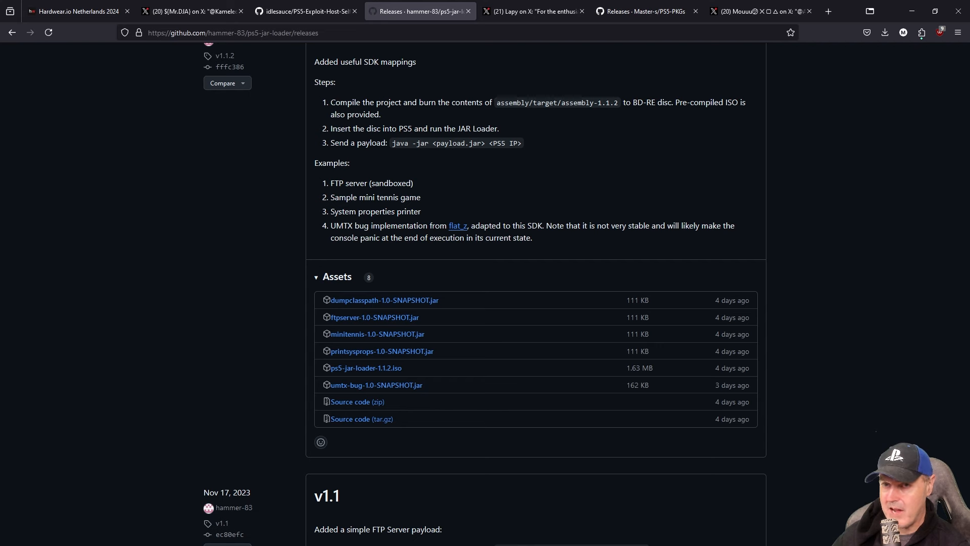
pyautogui.moveTo(433, 174)
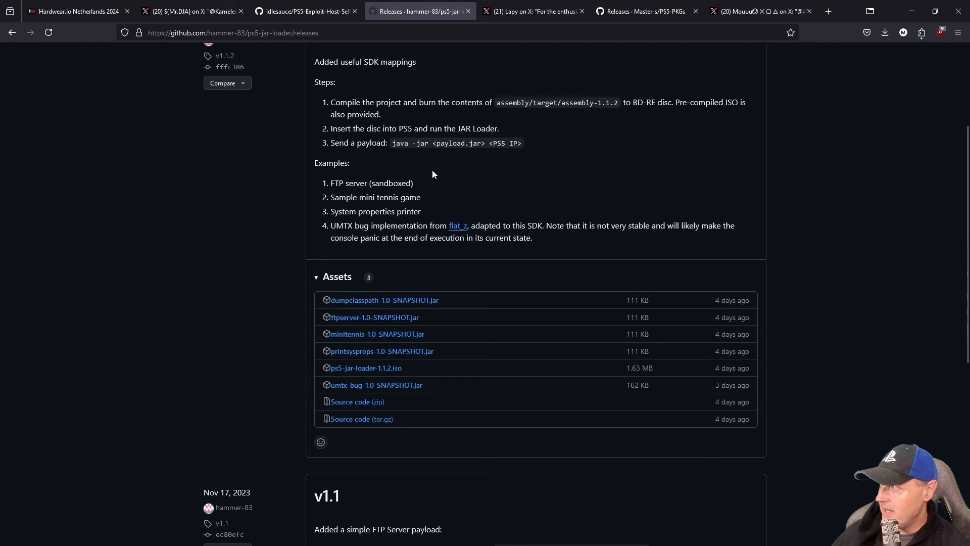
# View Lapy's X post offering the Elden Ring Mod Tool for Update 1.21 via mega.nz.
pyautogui.click(534, 10)
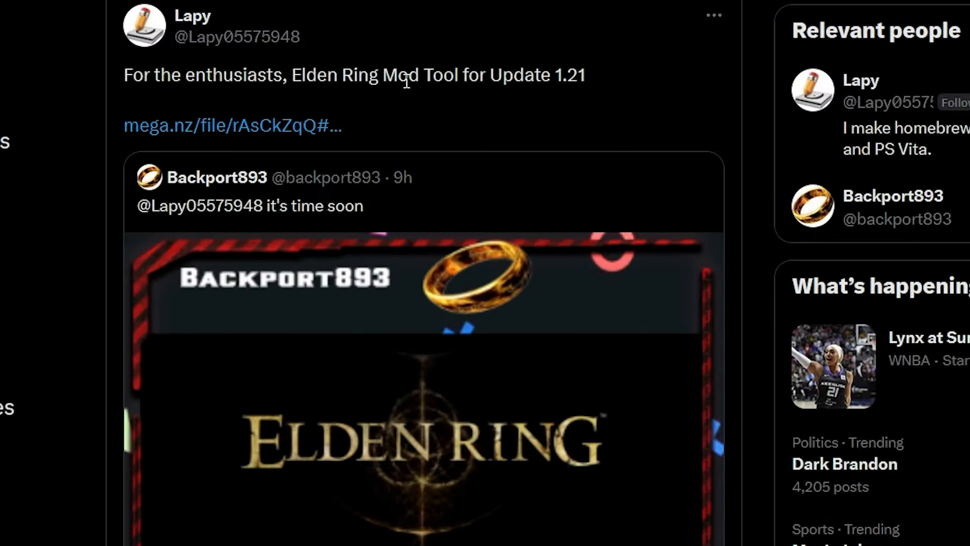
pyautogui.moveTo(483, 128)
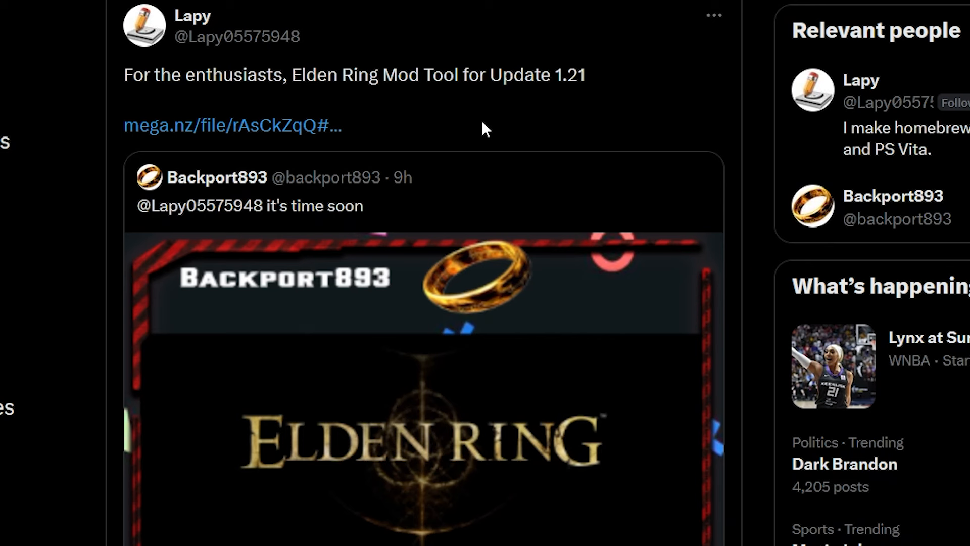
pyautogui.moveTo(559, 101)
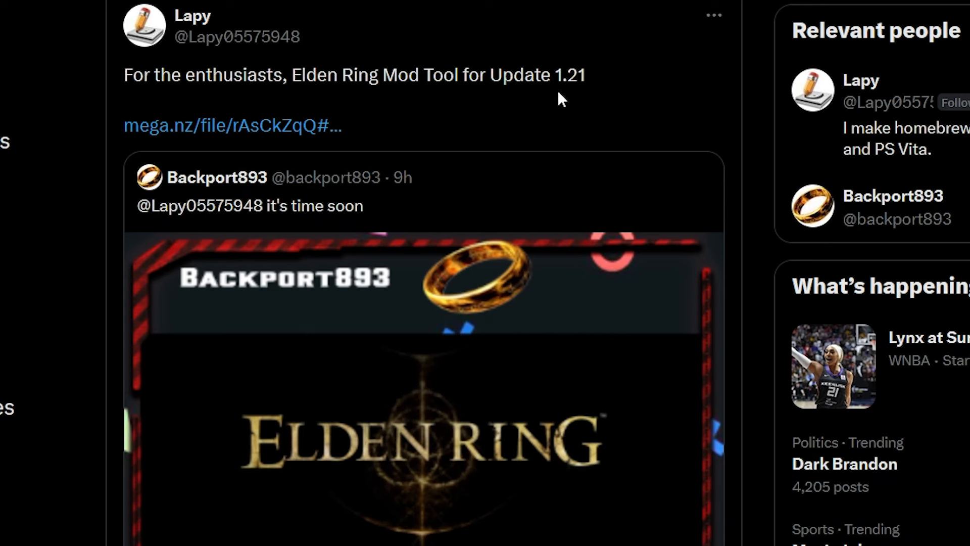
pyautogui.moveTo(279, 161)
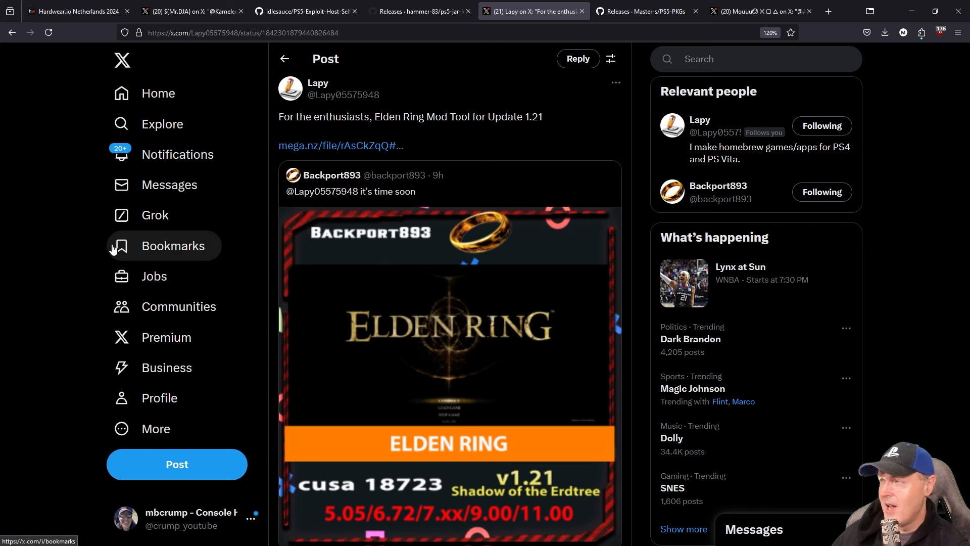
pyautogui.moveTo(653, 36)
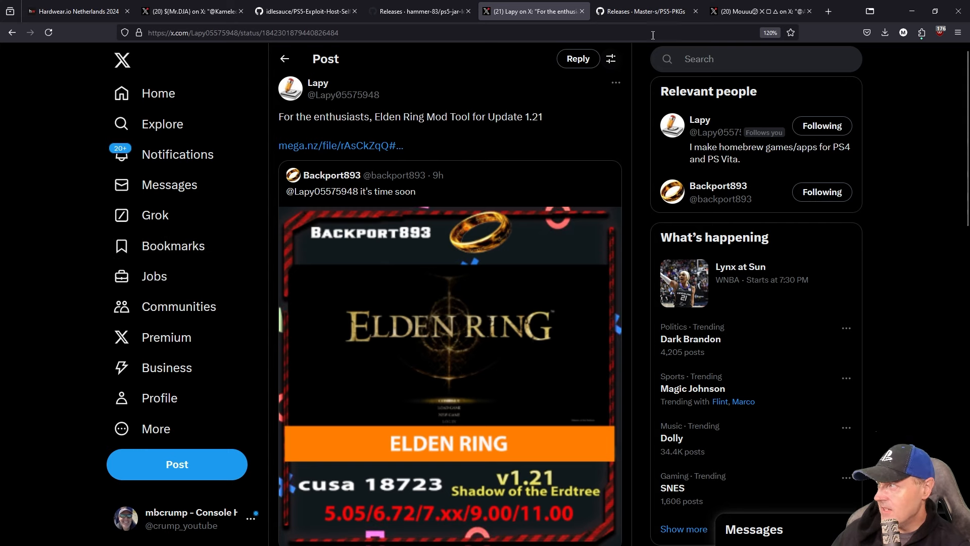
# View the Master-s PS5-PKGs 1.0.0 release notes for the PS5 PKG Creation Tool.
pyautogui.click(643, 10)
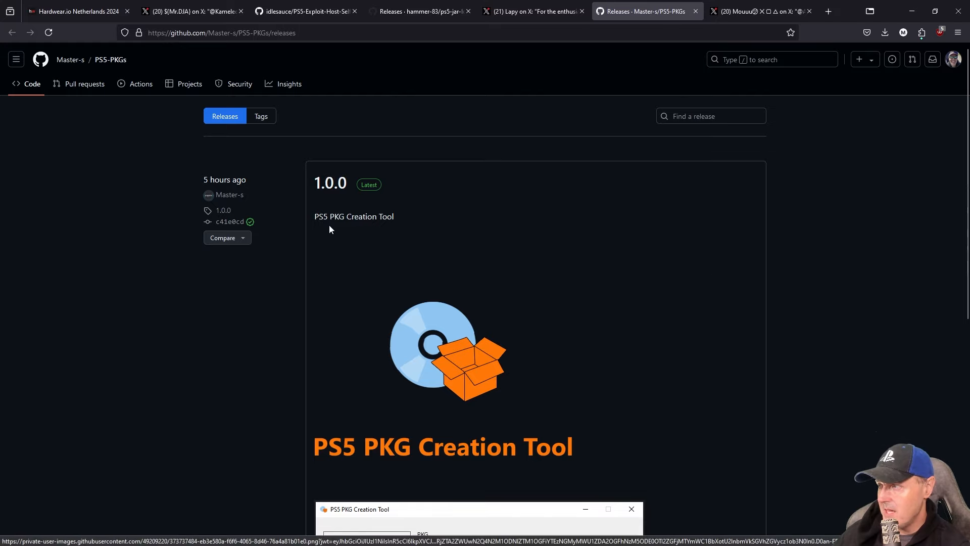
pyautogui.moveTo(392, 226)
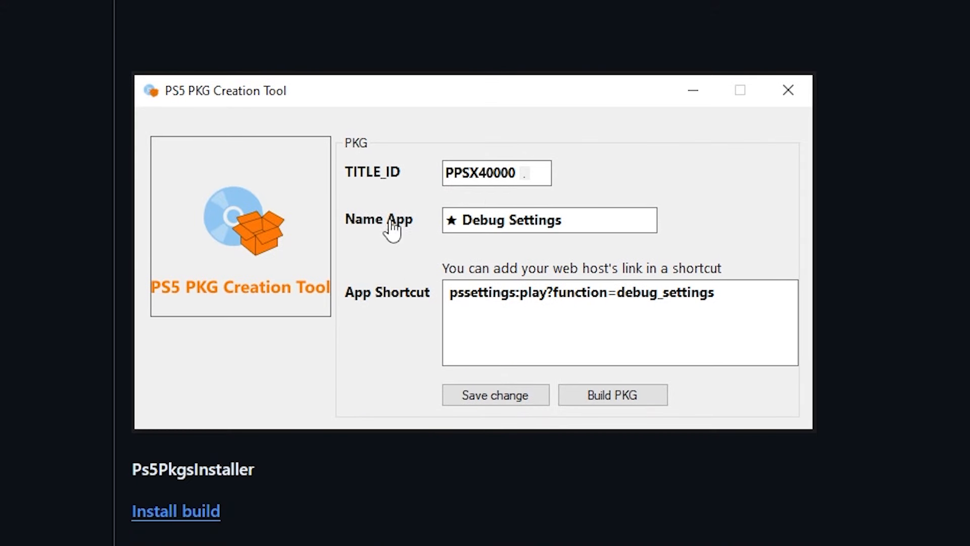
pyautogui.moveTo(493, 242)
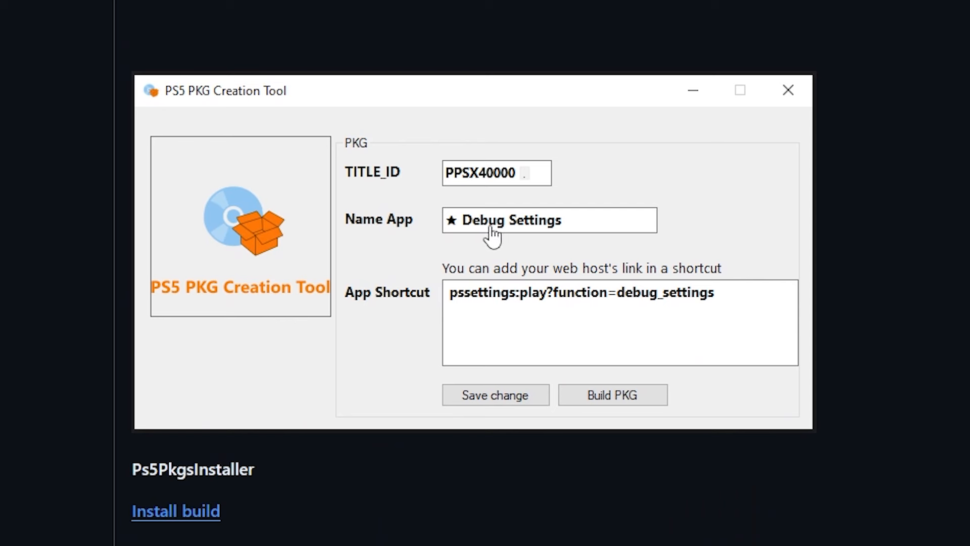
pyautogui.moveTo(531, 314)
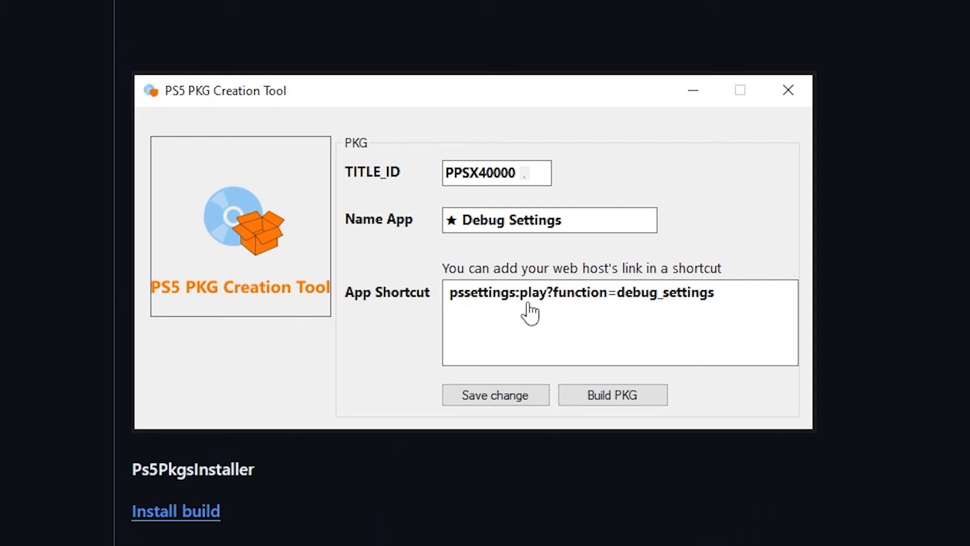
pyautogui.moveTo(489, 315)
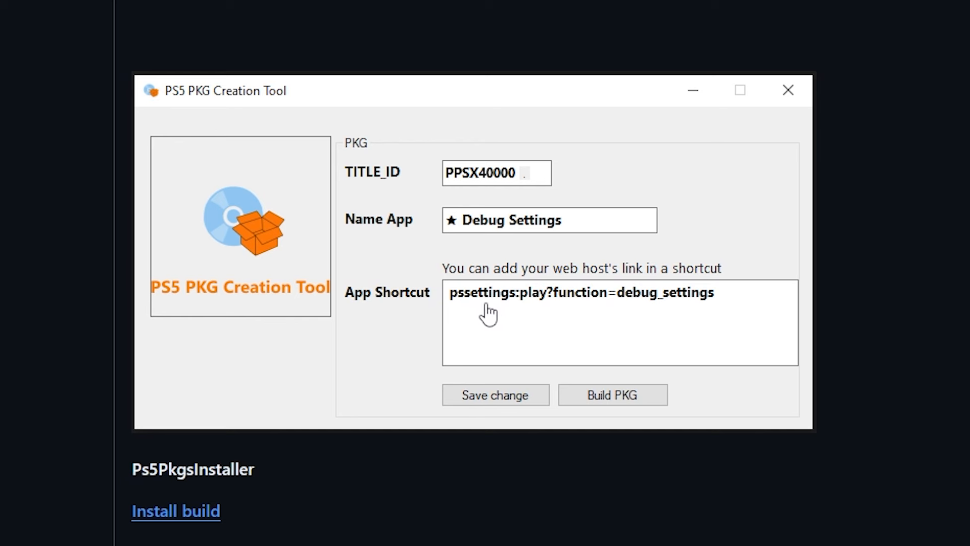
pyautogui.moveTo(635, 314)
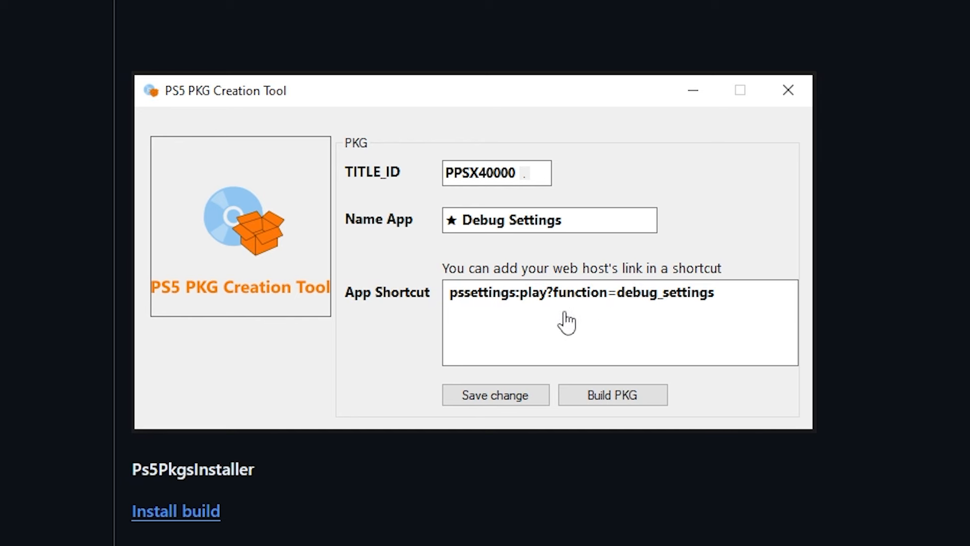
pyautogui.scroll(-3)
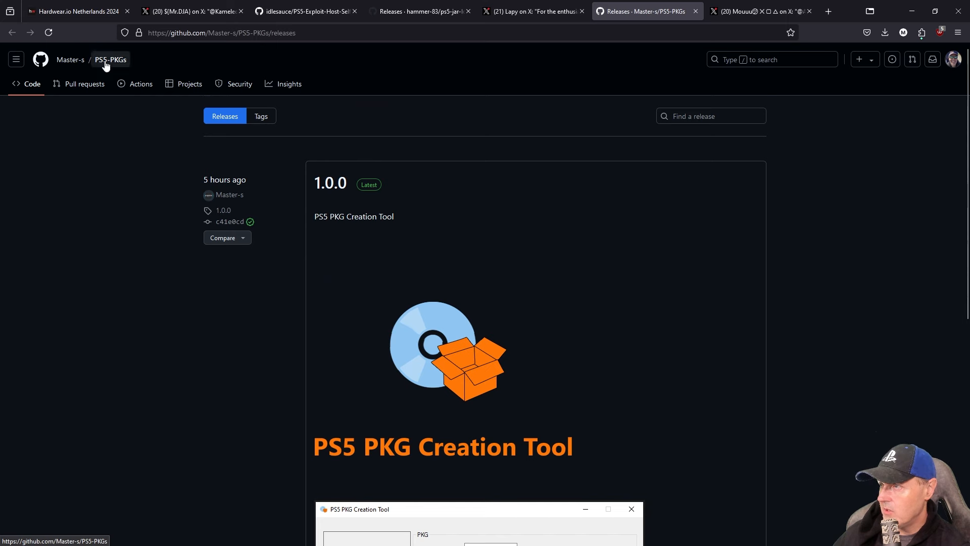
pyautogui.click(110, 58)
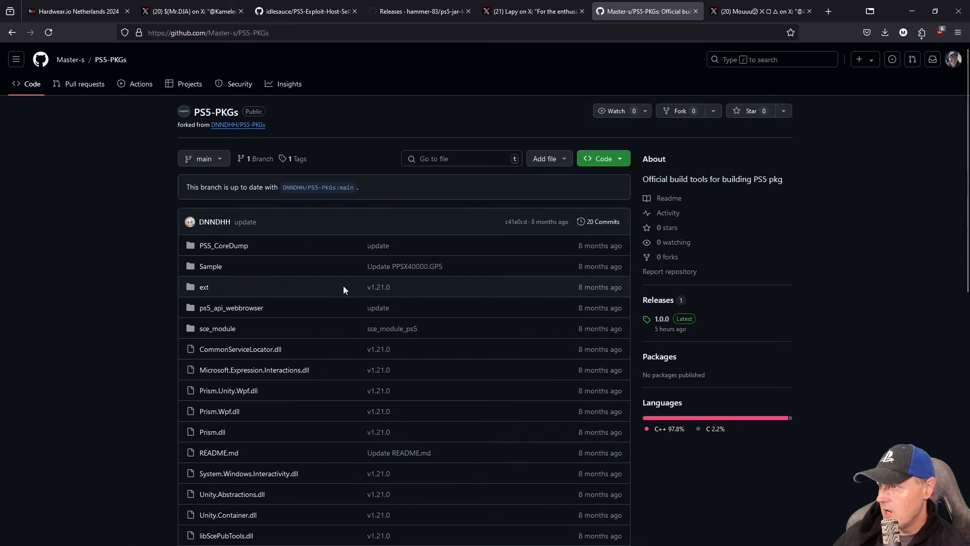
pyautogui.moveTo(283, 367)
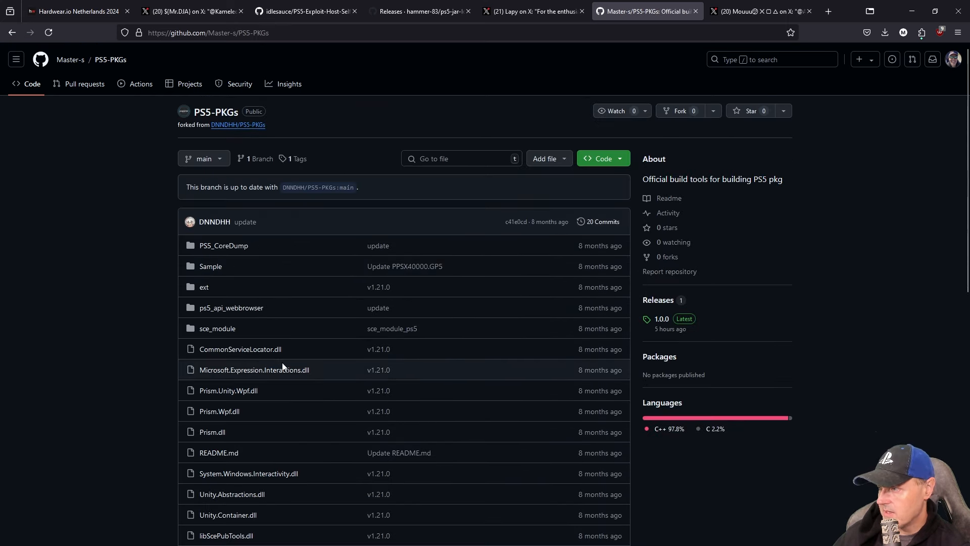
pyautogui.scroll(-3)
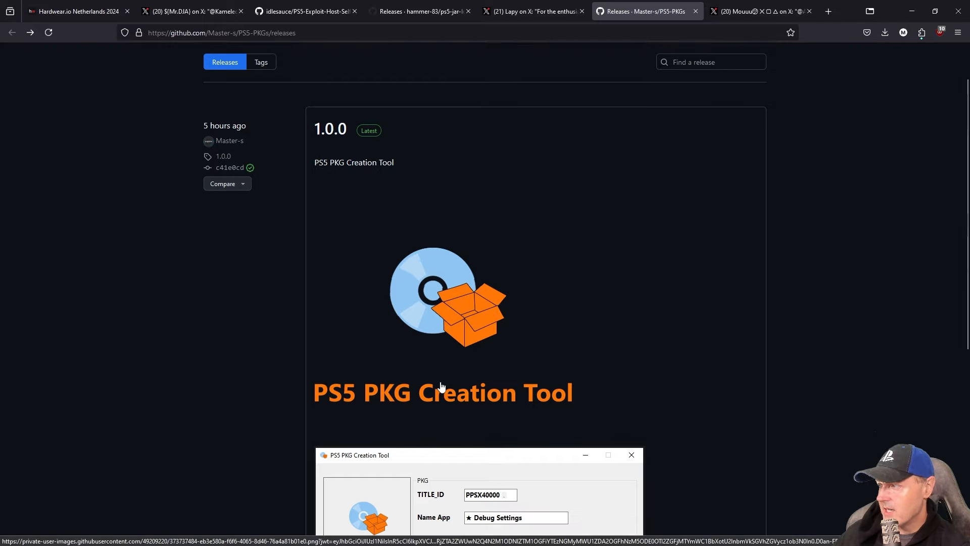
pyautogui.scroll(-3)
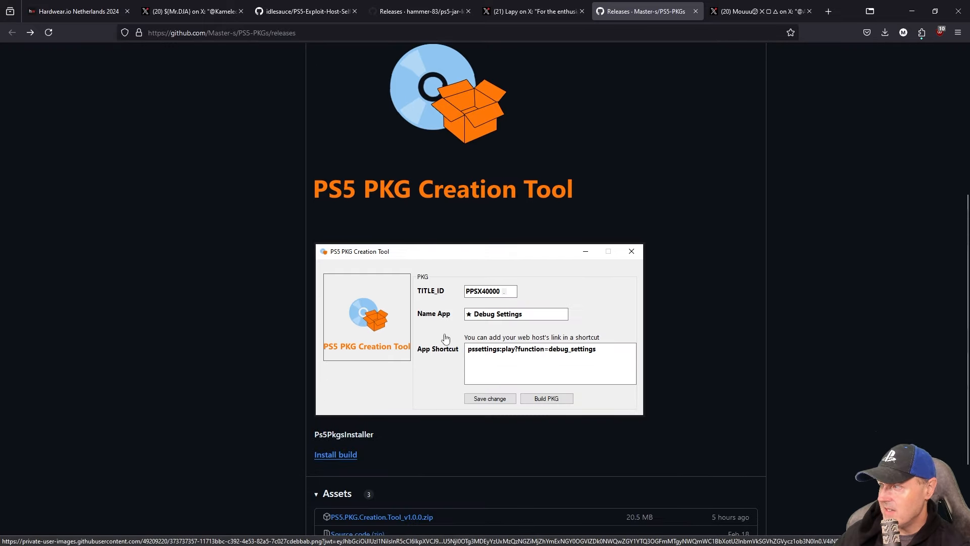
pyautogui.moveTo(466, 328)
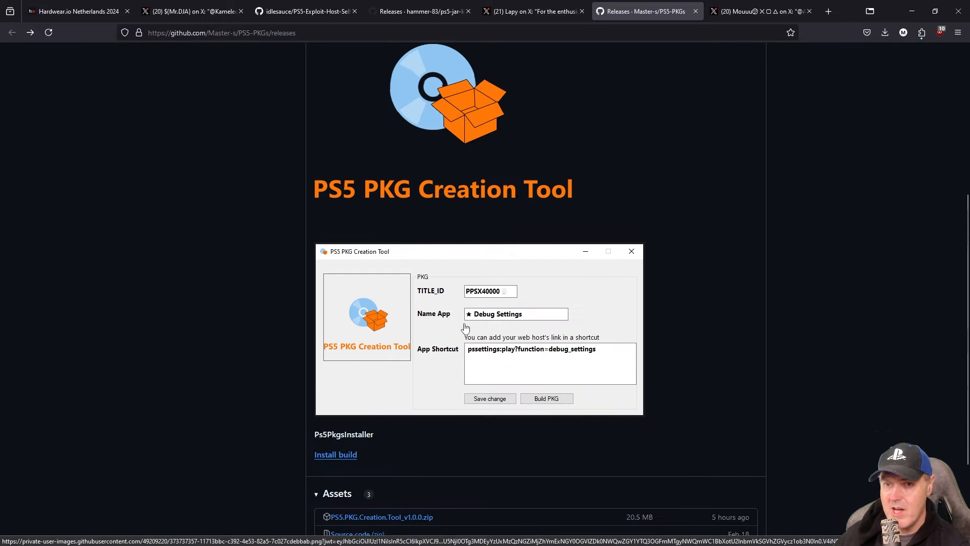
pyautogui.moveTo(492, 327)
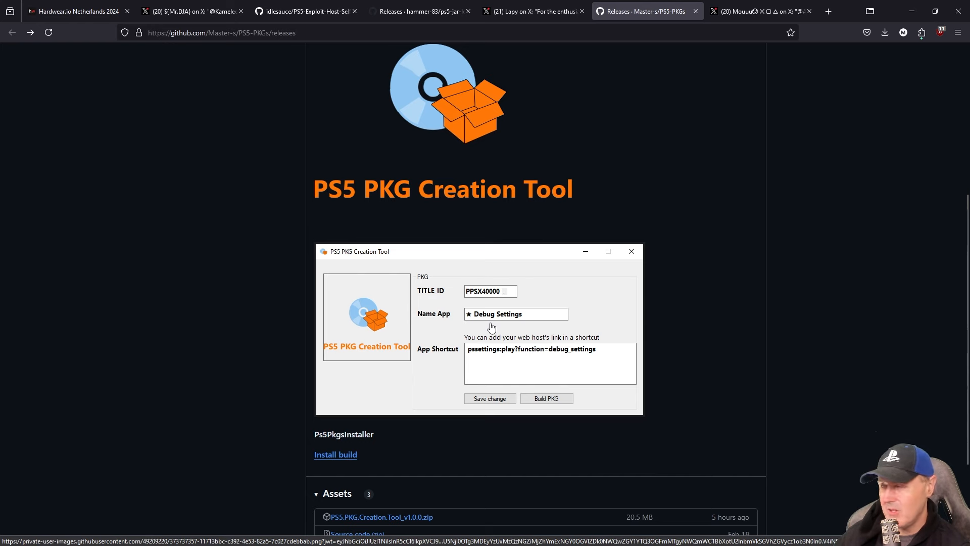
# View Mouuu's X post sharing Web browser, OFFLINE with Payloads and LITE OFFLINE pkg links.
pyautogui.click(760, 11)
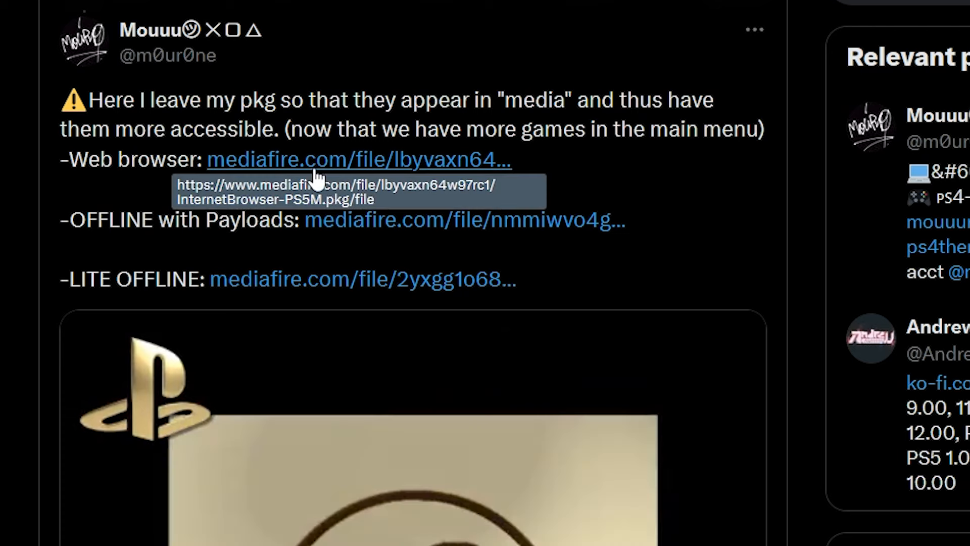
pyautogui.moveTo(103, 193)
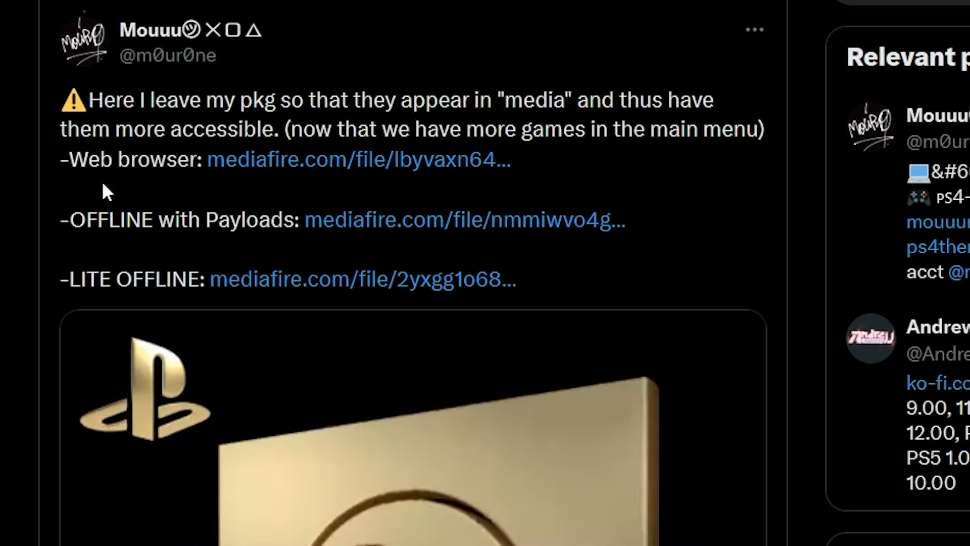